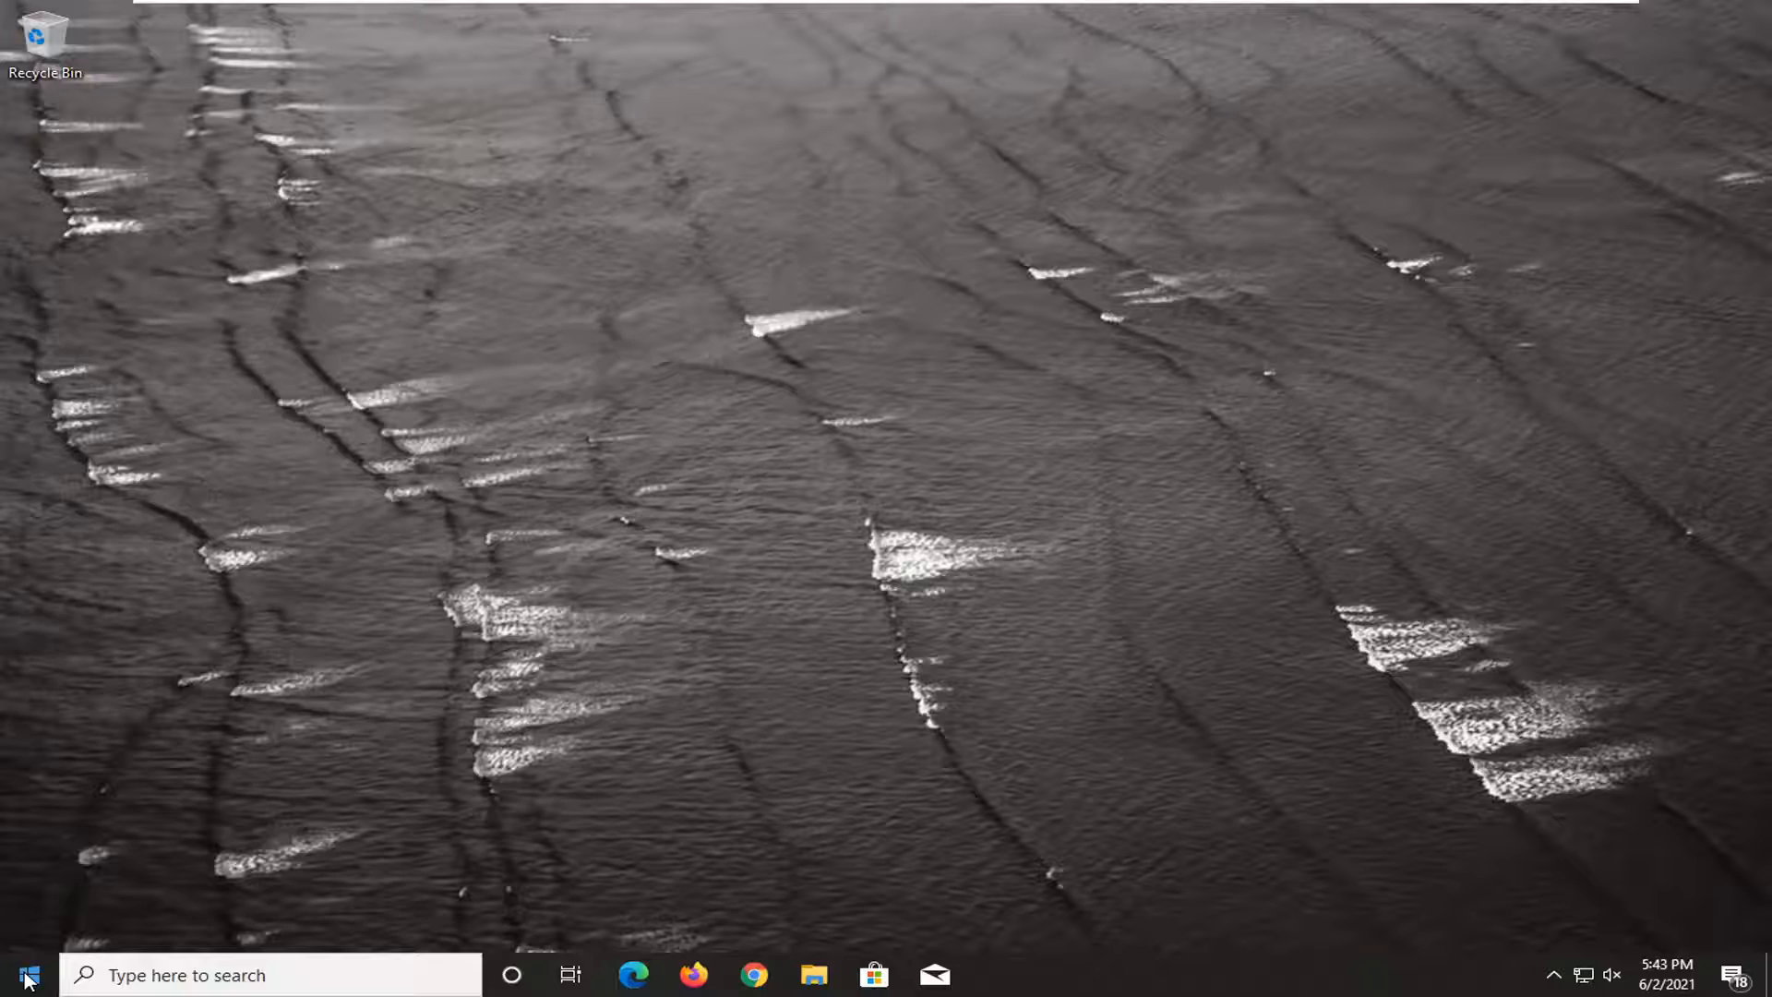
# - Launch regedit from Start search as administrator and approve the UAC prompt
pyautogui.write('regedit')
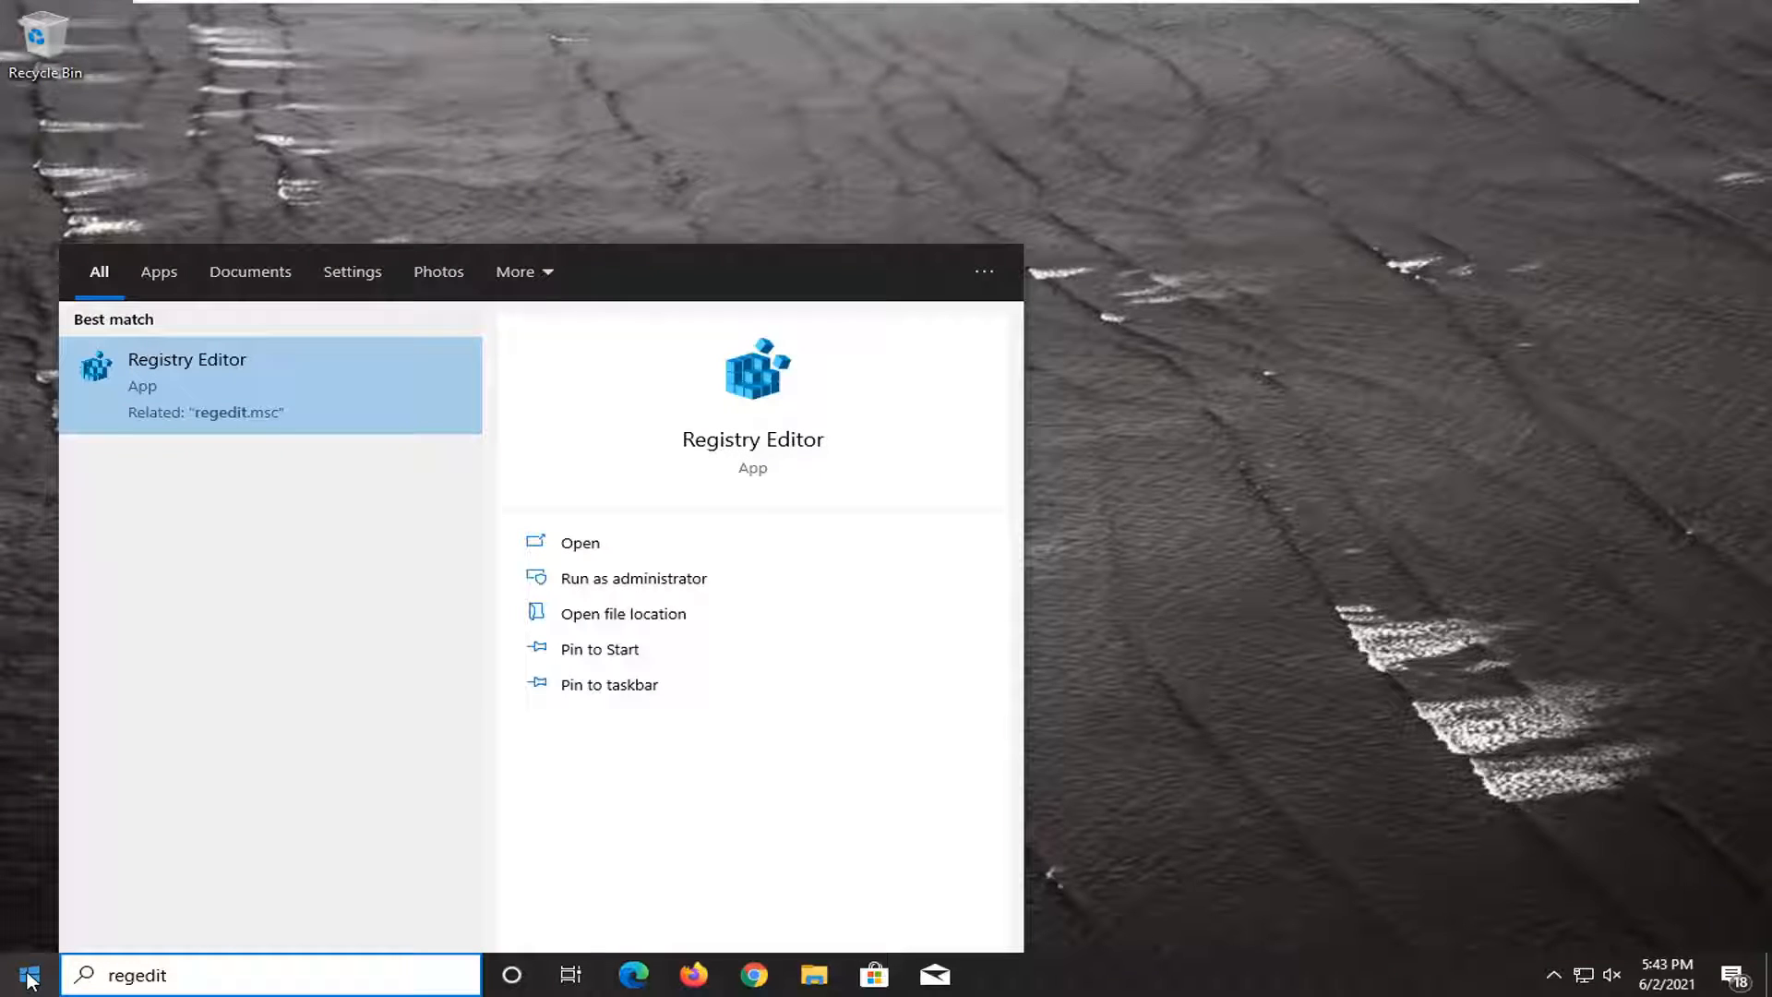
pyautogui.moveTo(137, 545)
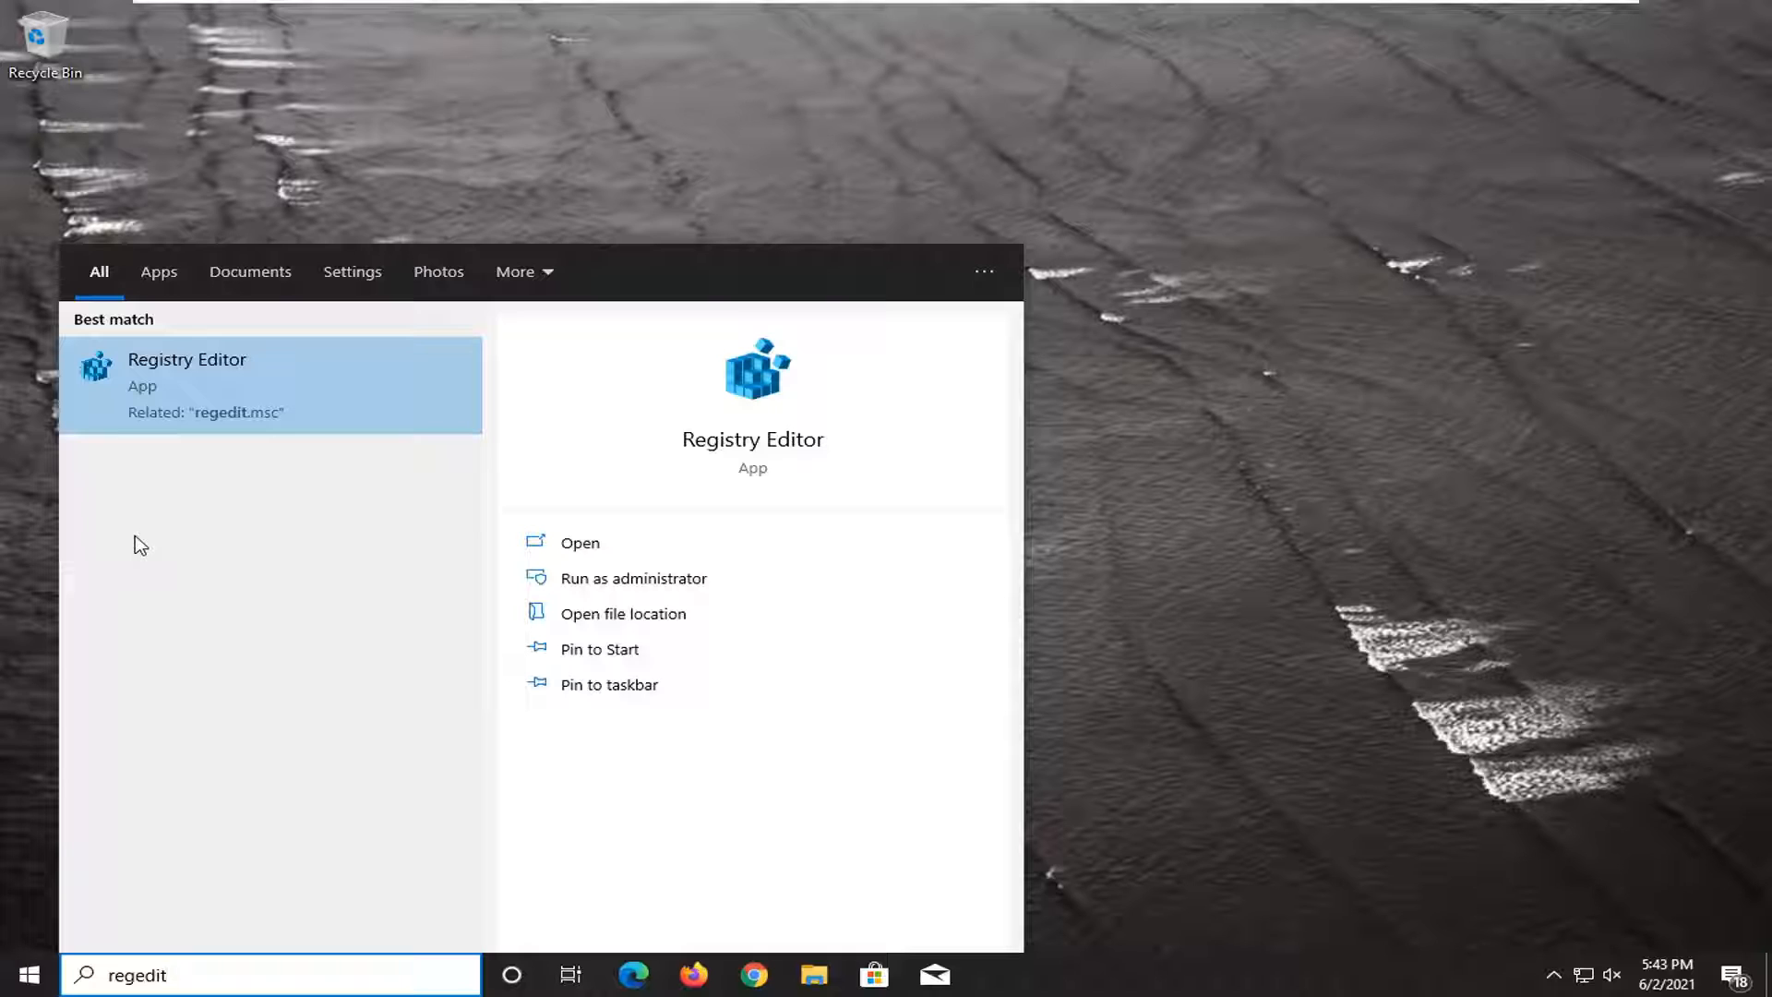
pyautogui.rightClick(188, 373)
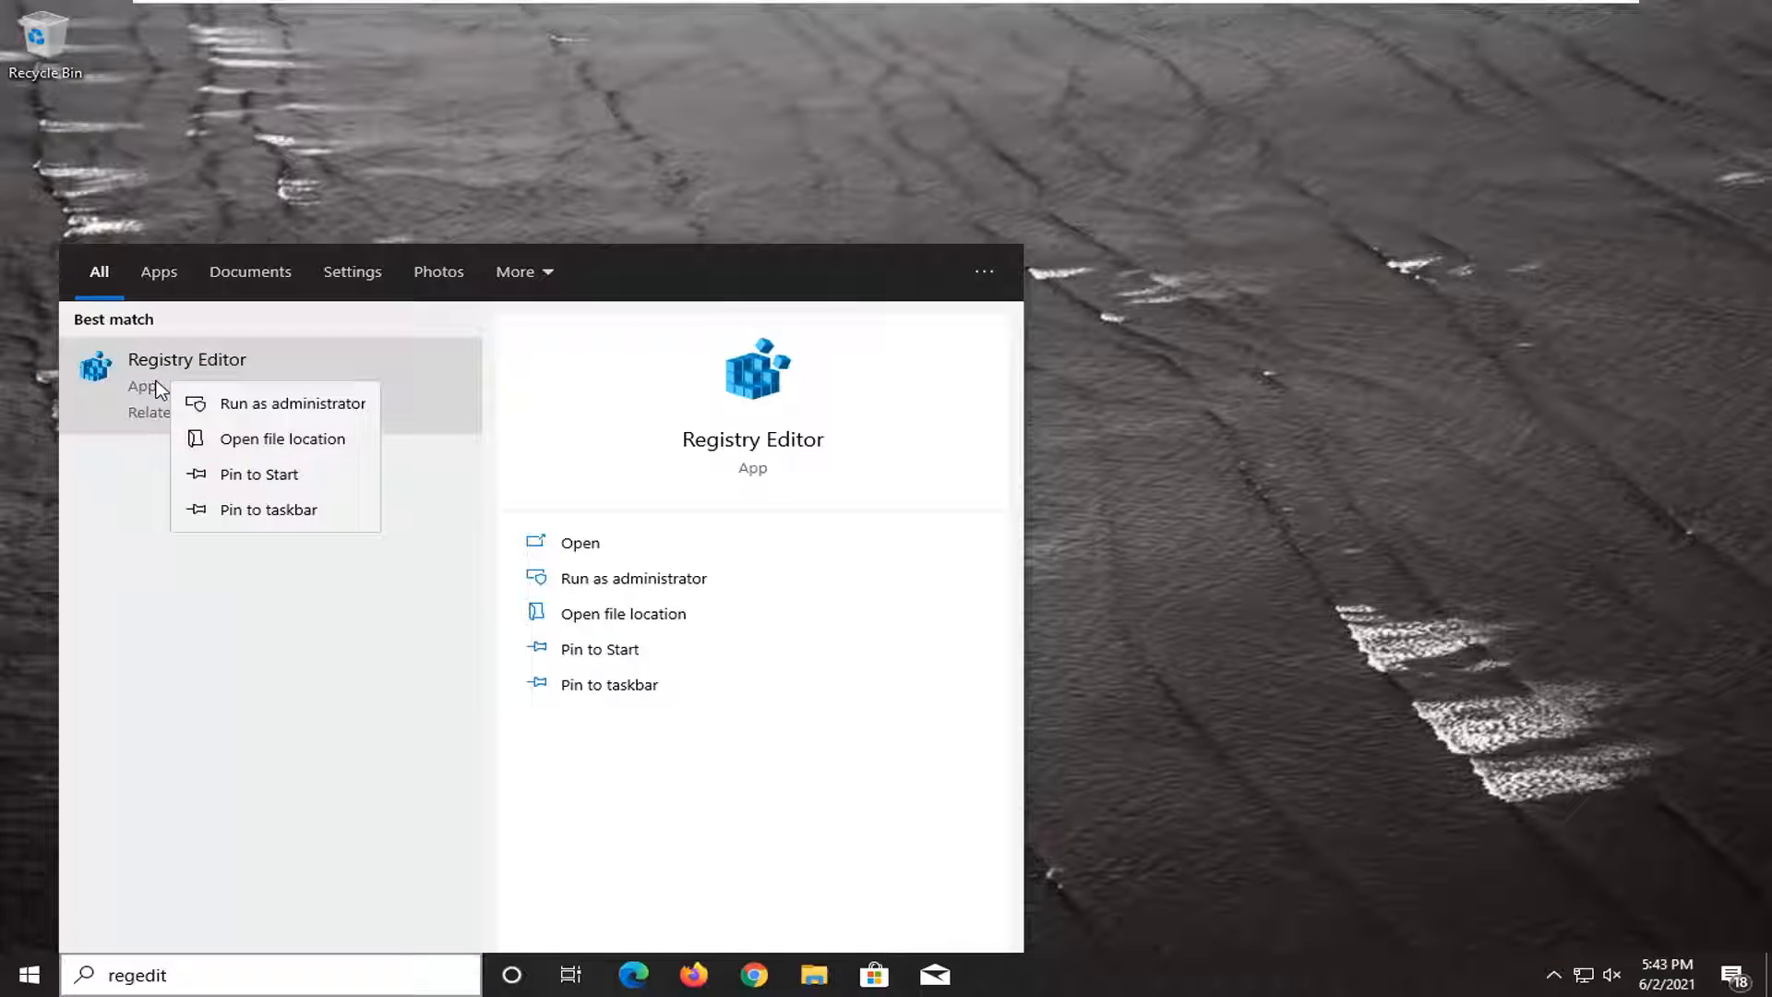
pyautogui.click(299, 404)
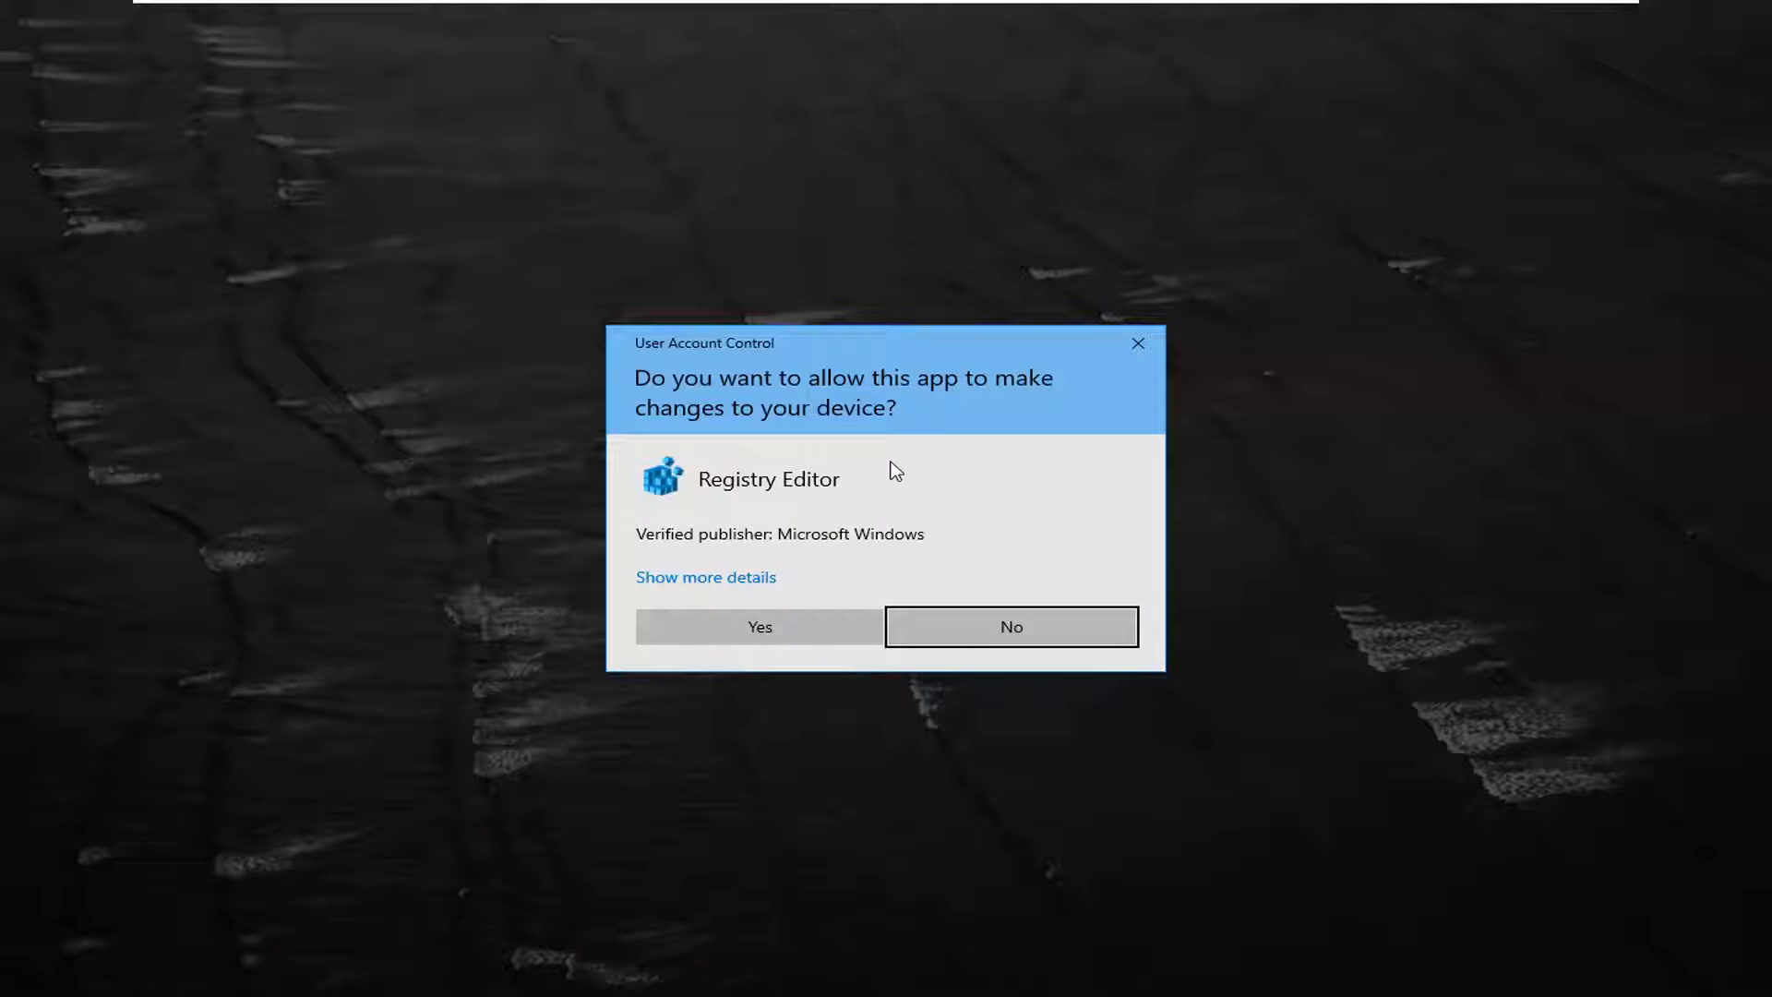
pyautogui.click(758, 627)
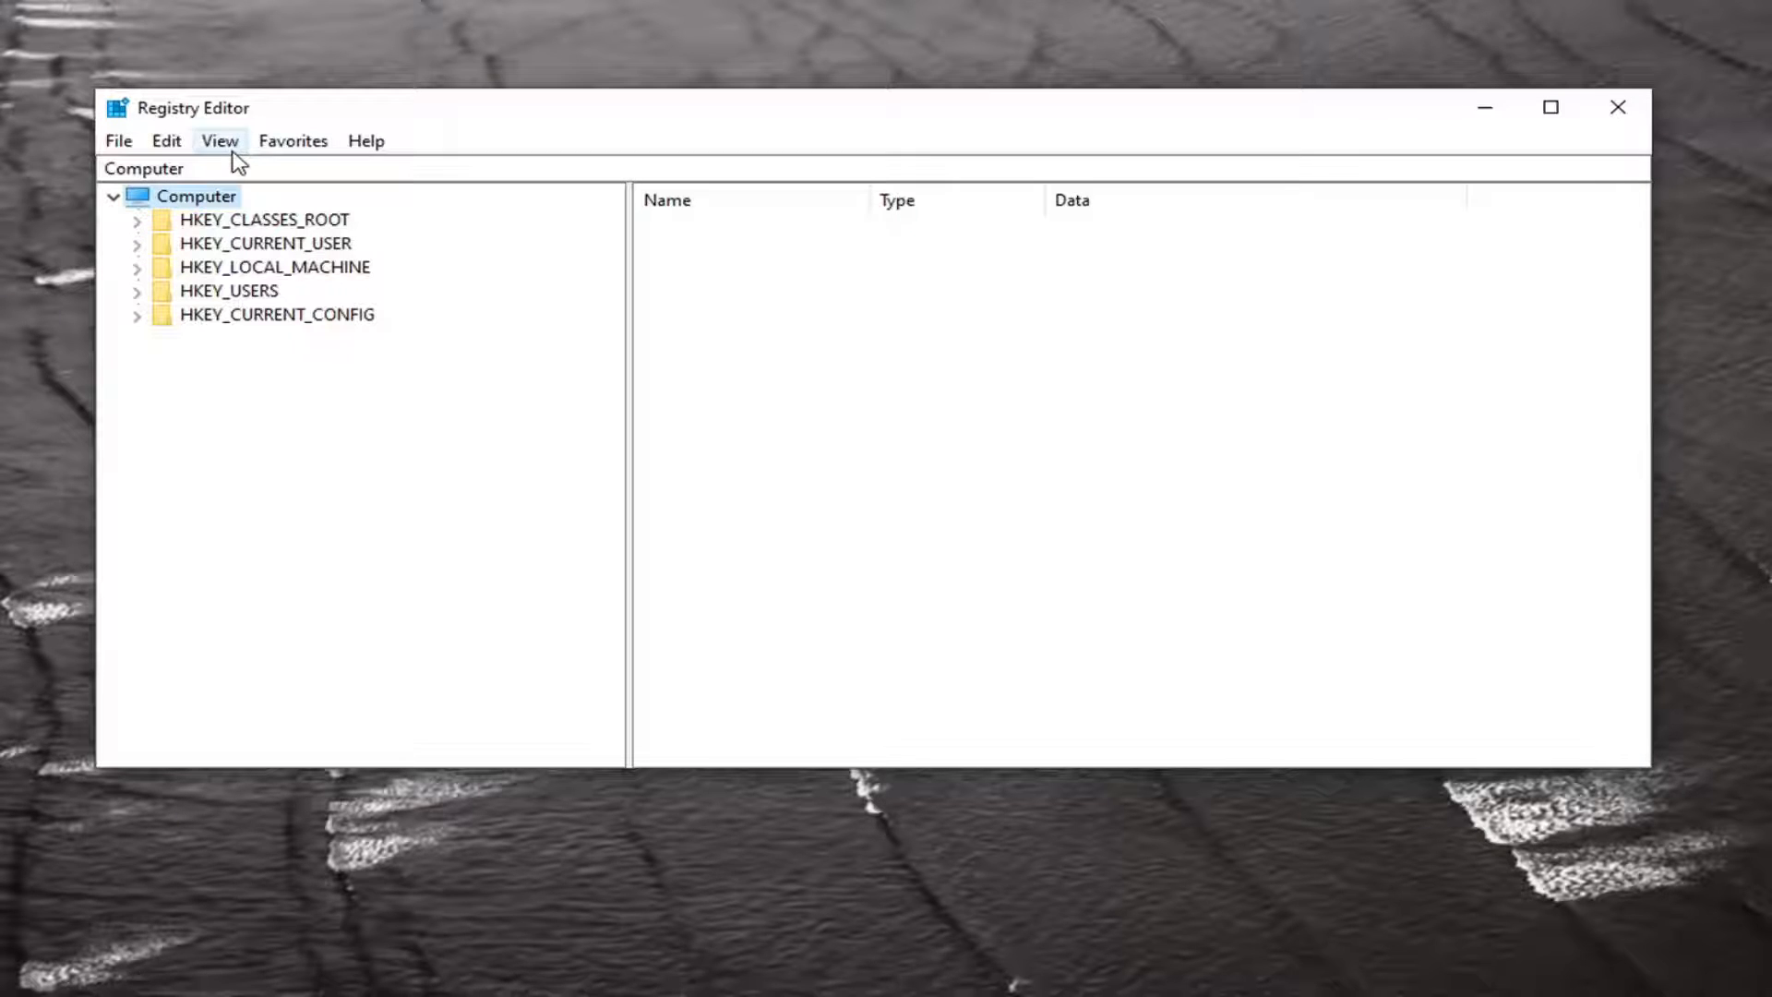
pyautogui.click(118, 140)
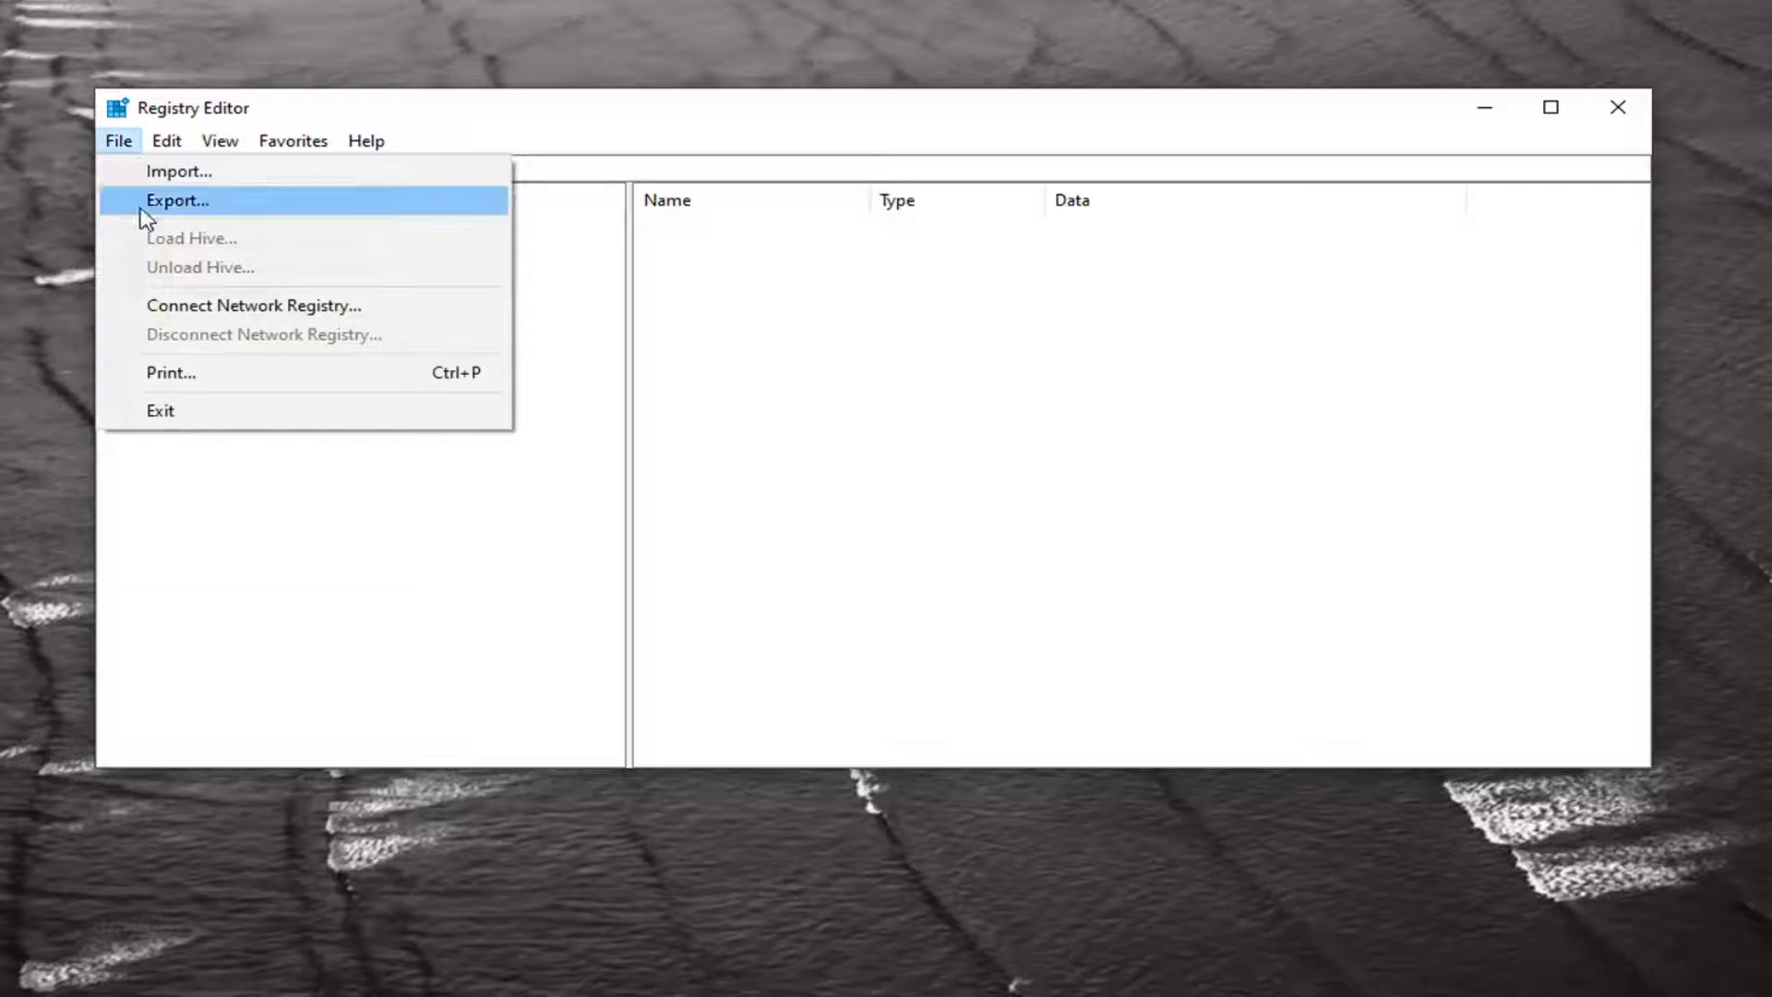
pyautogui.click(177, 199)
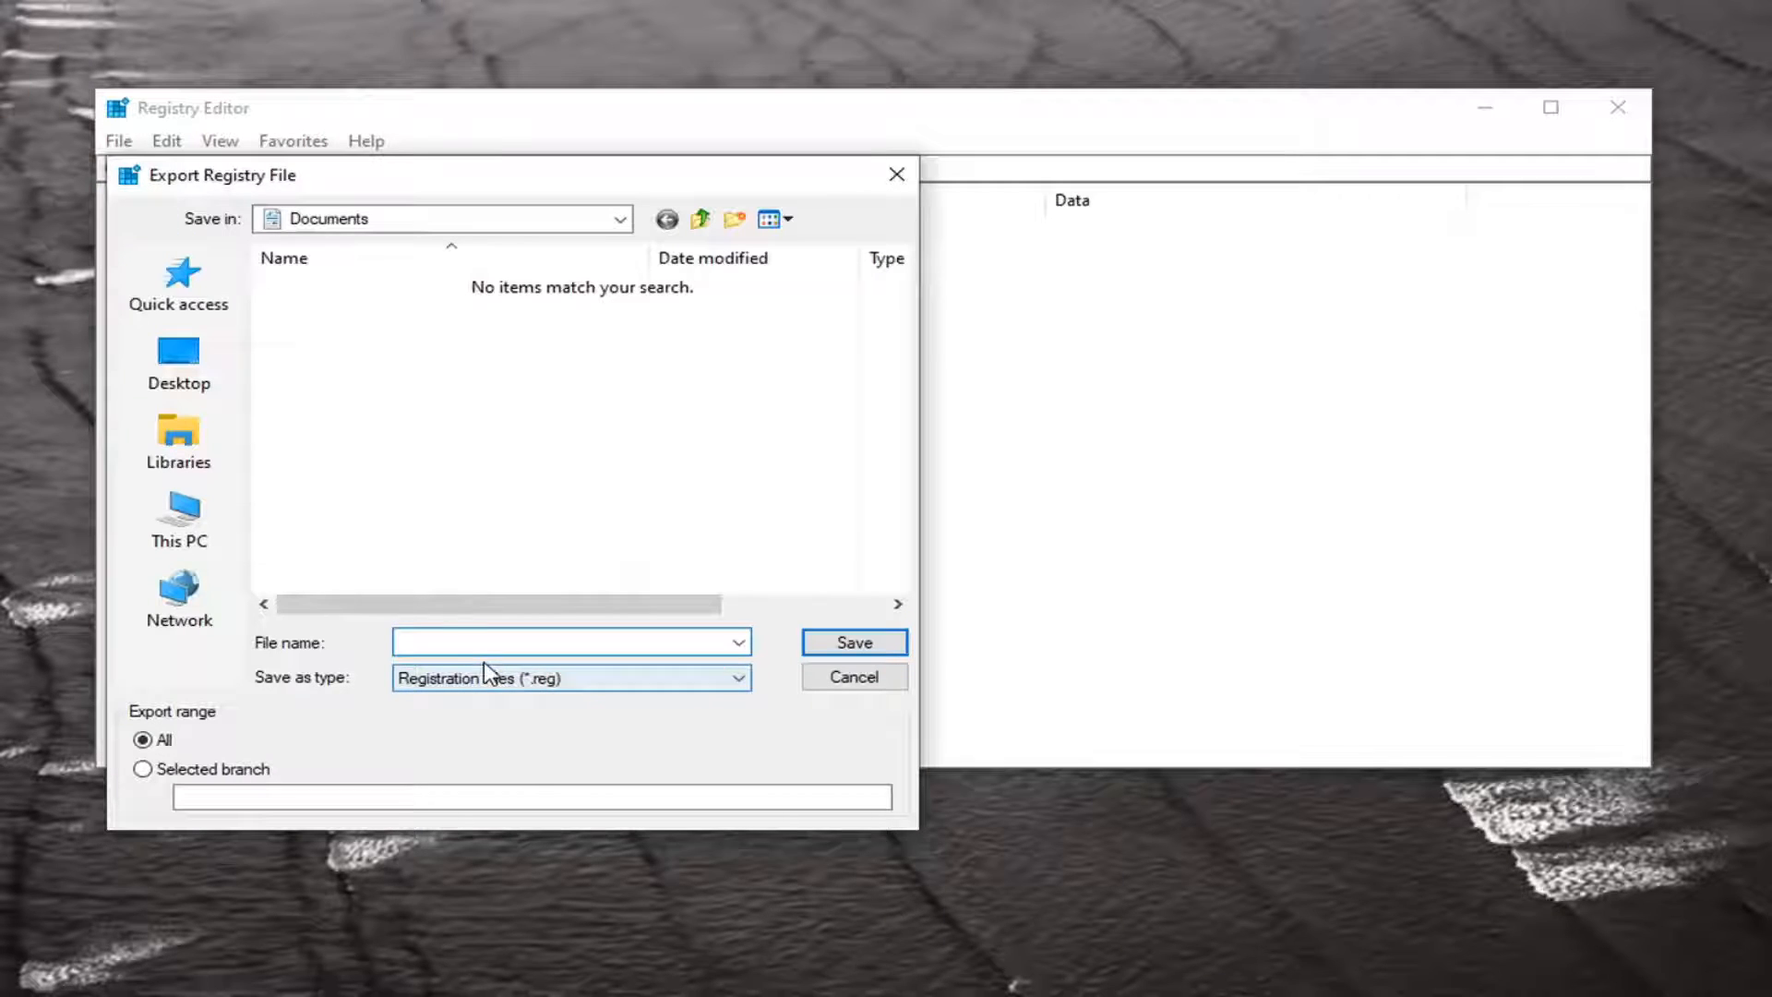
pyautogui.write('.')
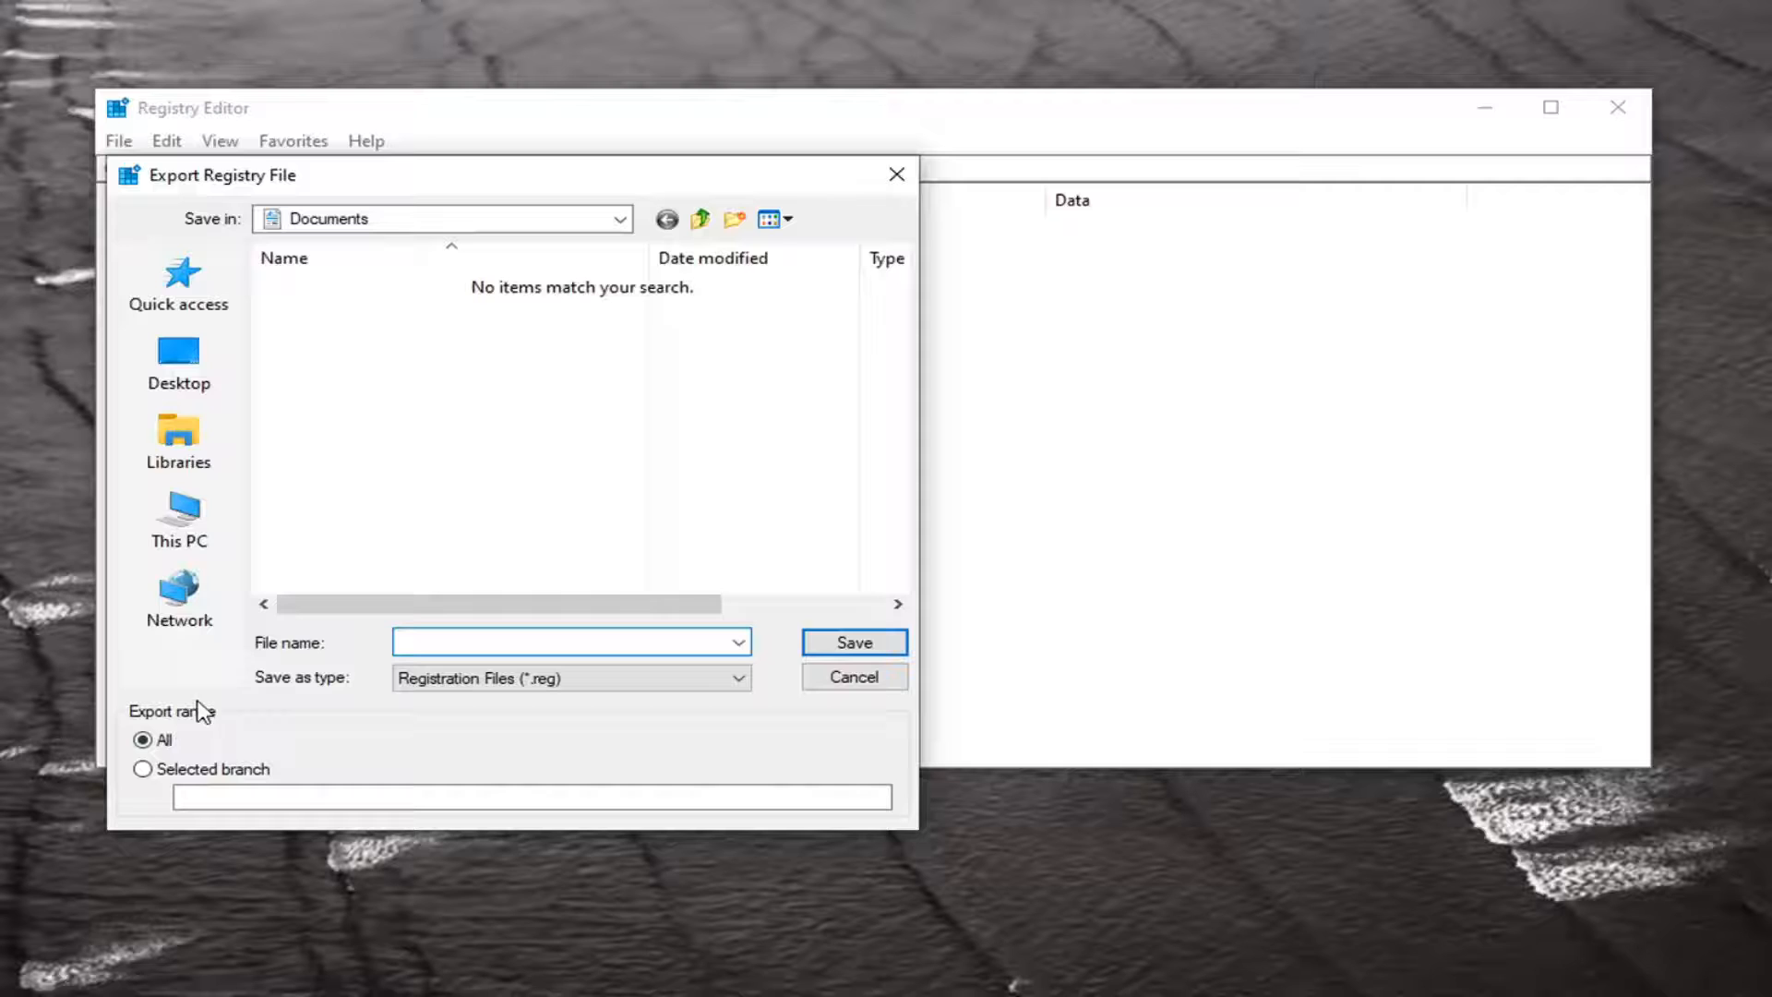
pyautogui.click(179, 362)
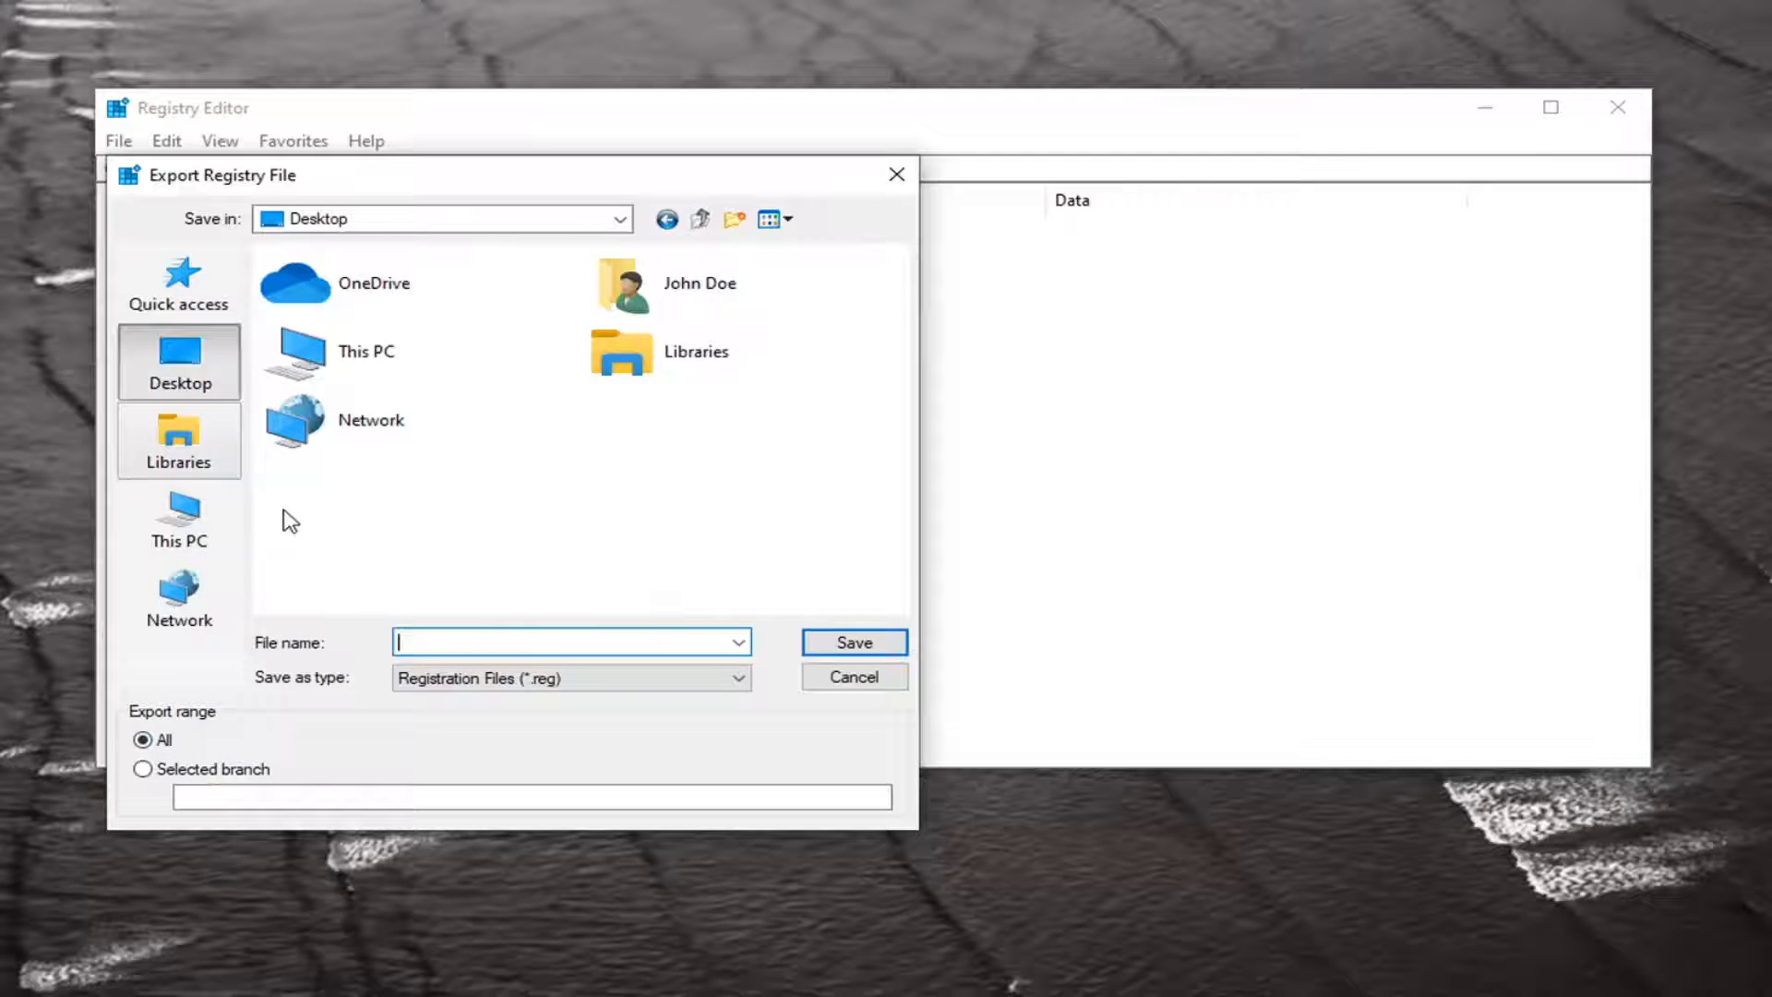
pyautogui.click(853, 676)
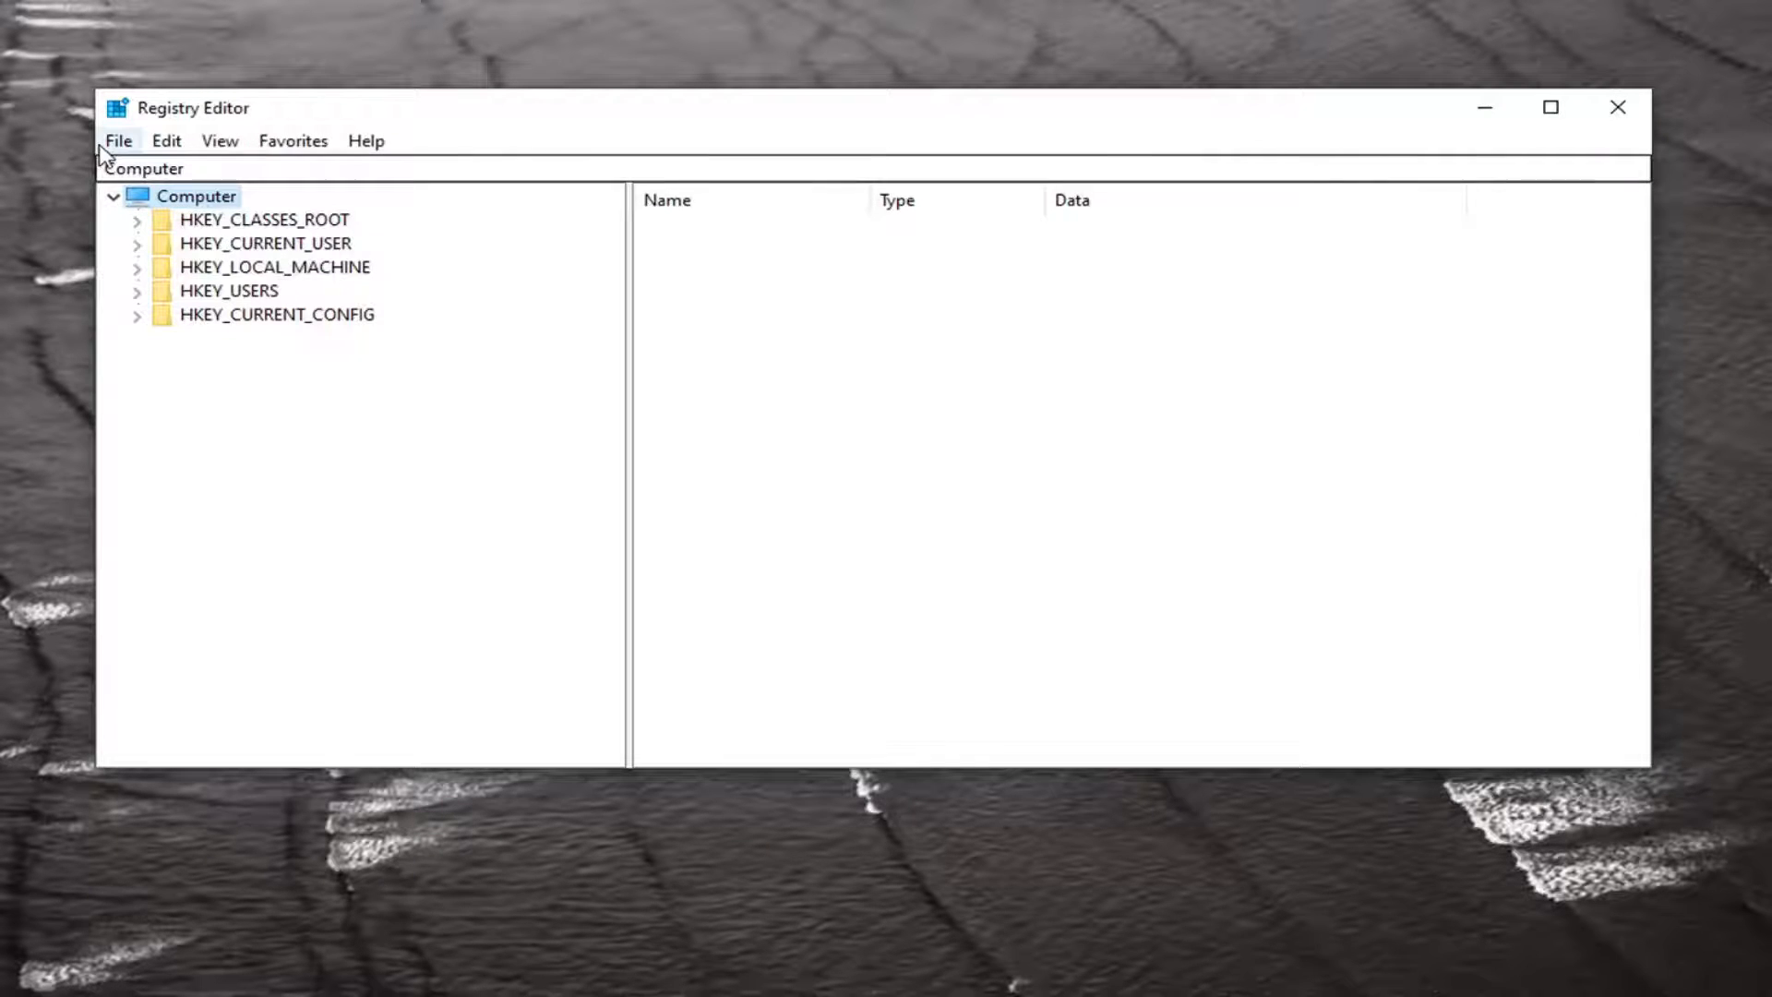
pyautogui.click(118, 140)
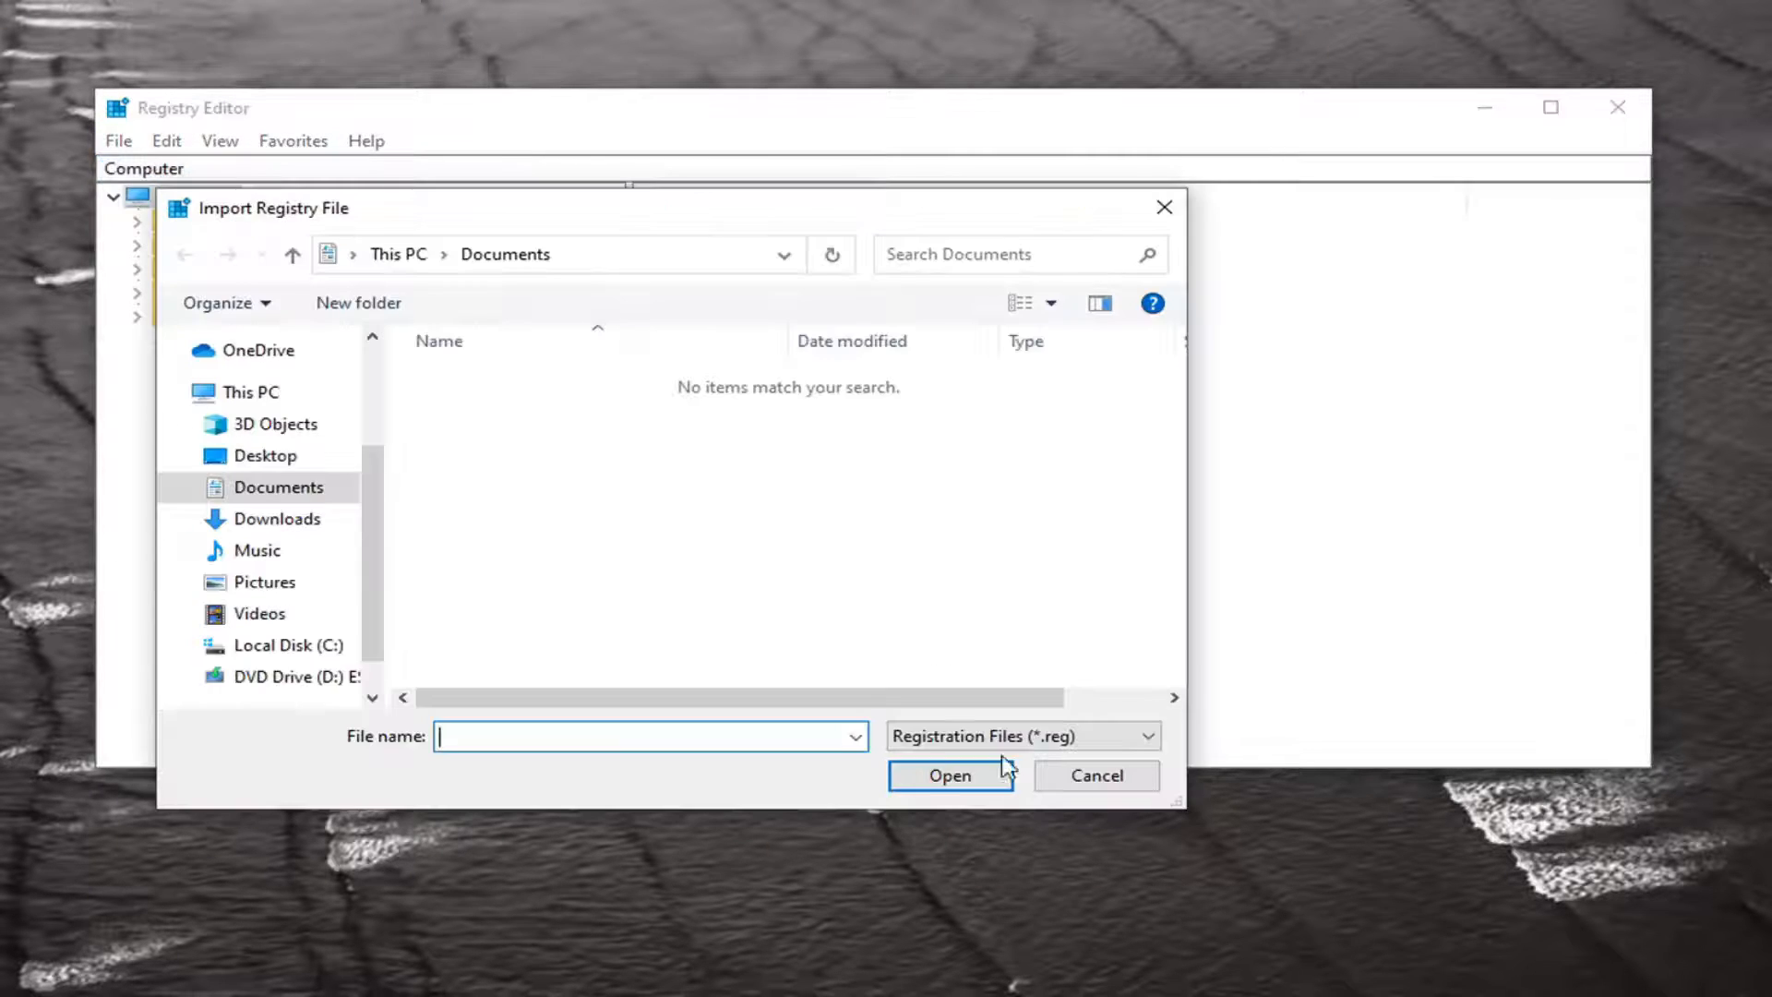
pyautogui.moveTo(1094, 786)
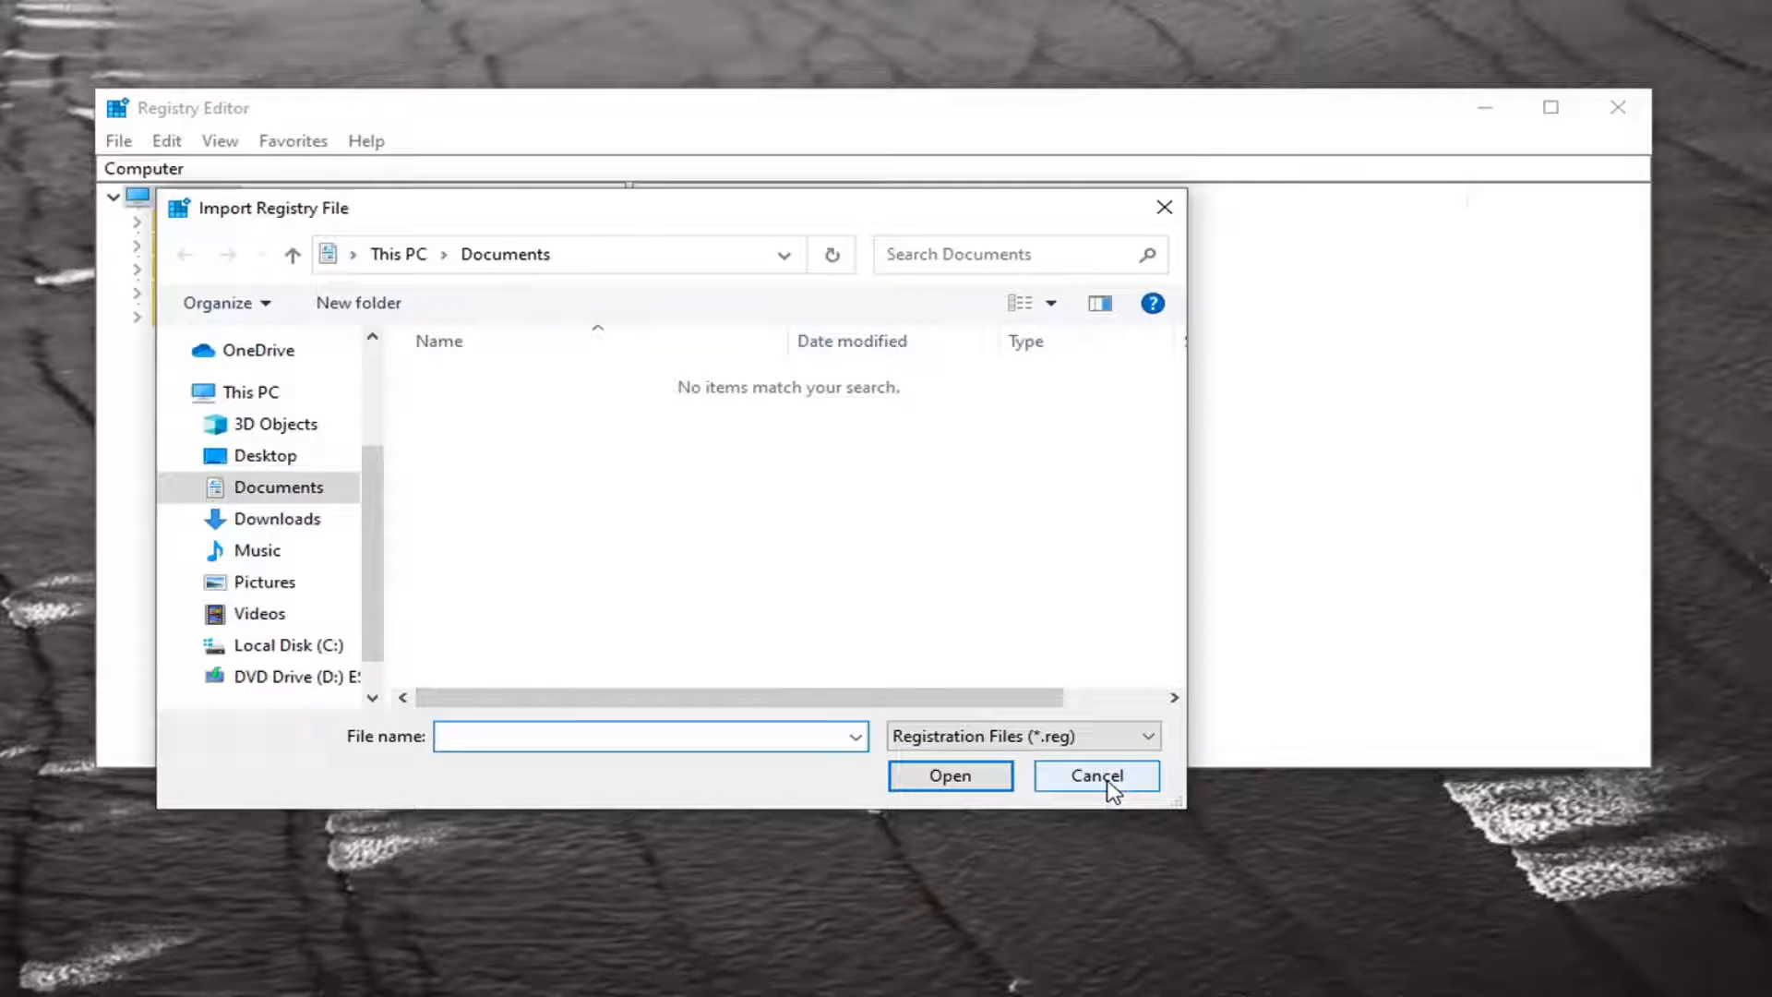
pyautogui.click(1094, 775)
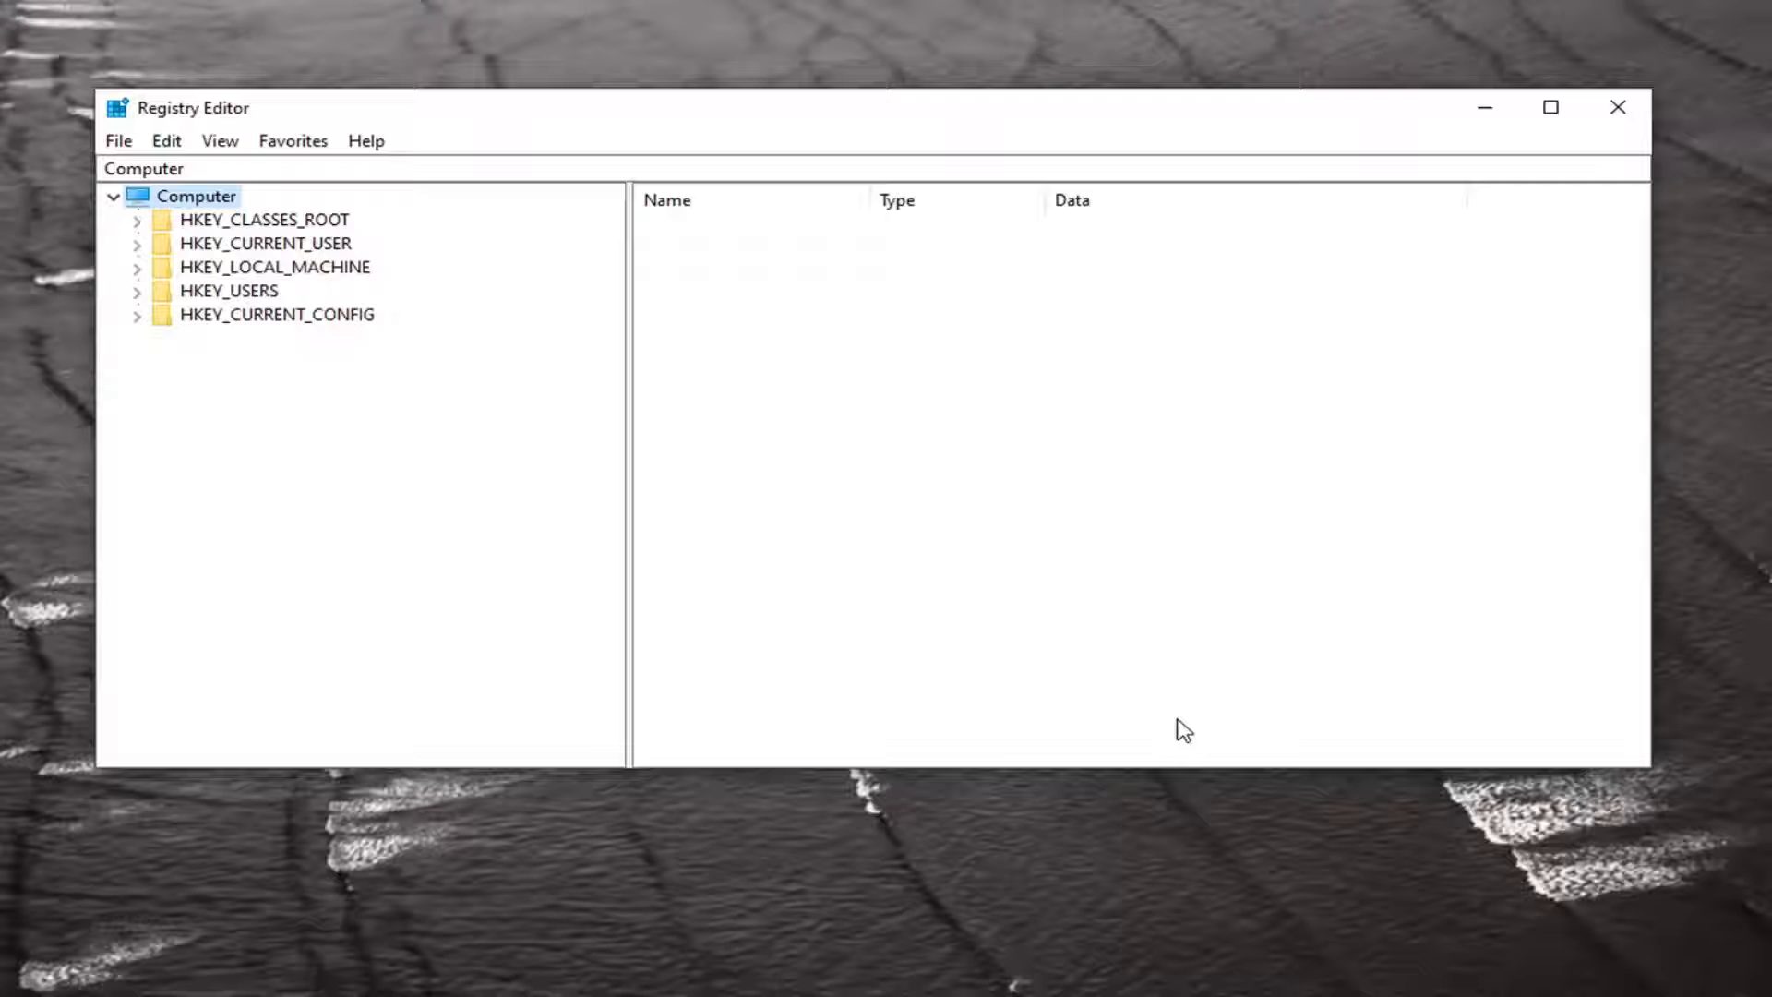
pyautogui.moveTo(314, 271)
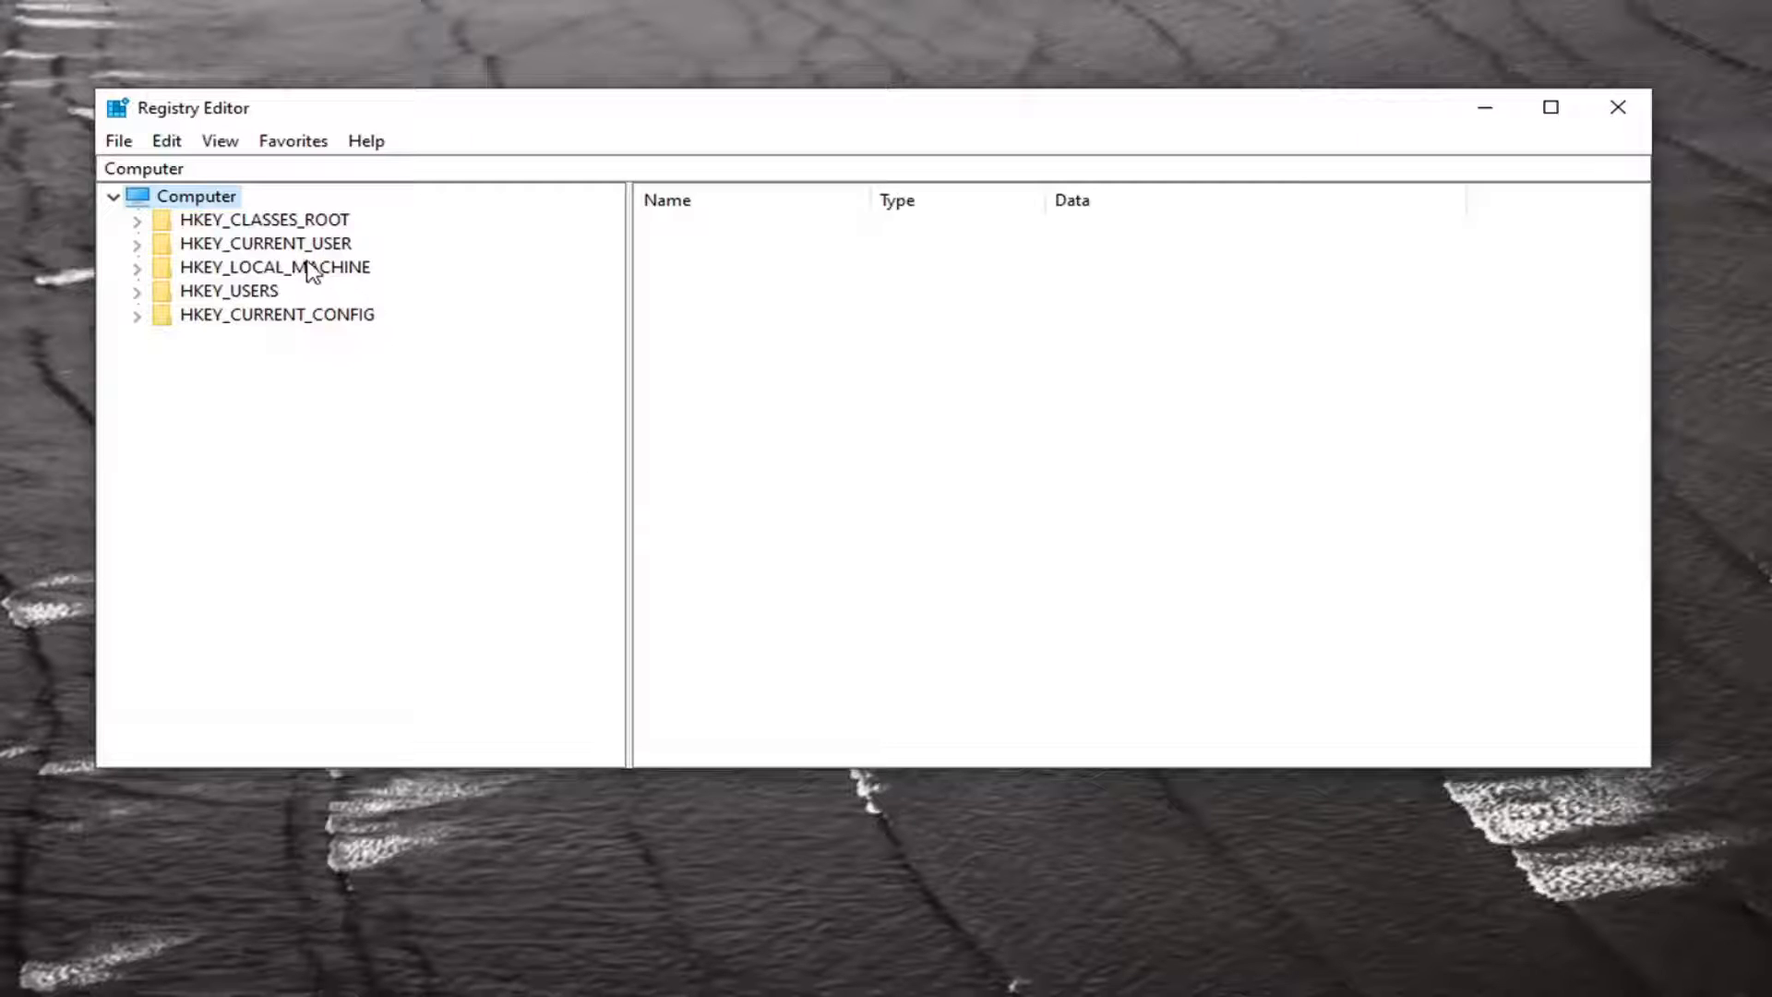
pyautogui.moveTo(305, 249)
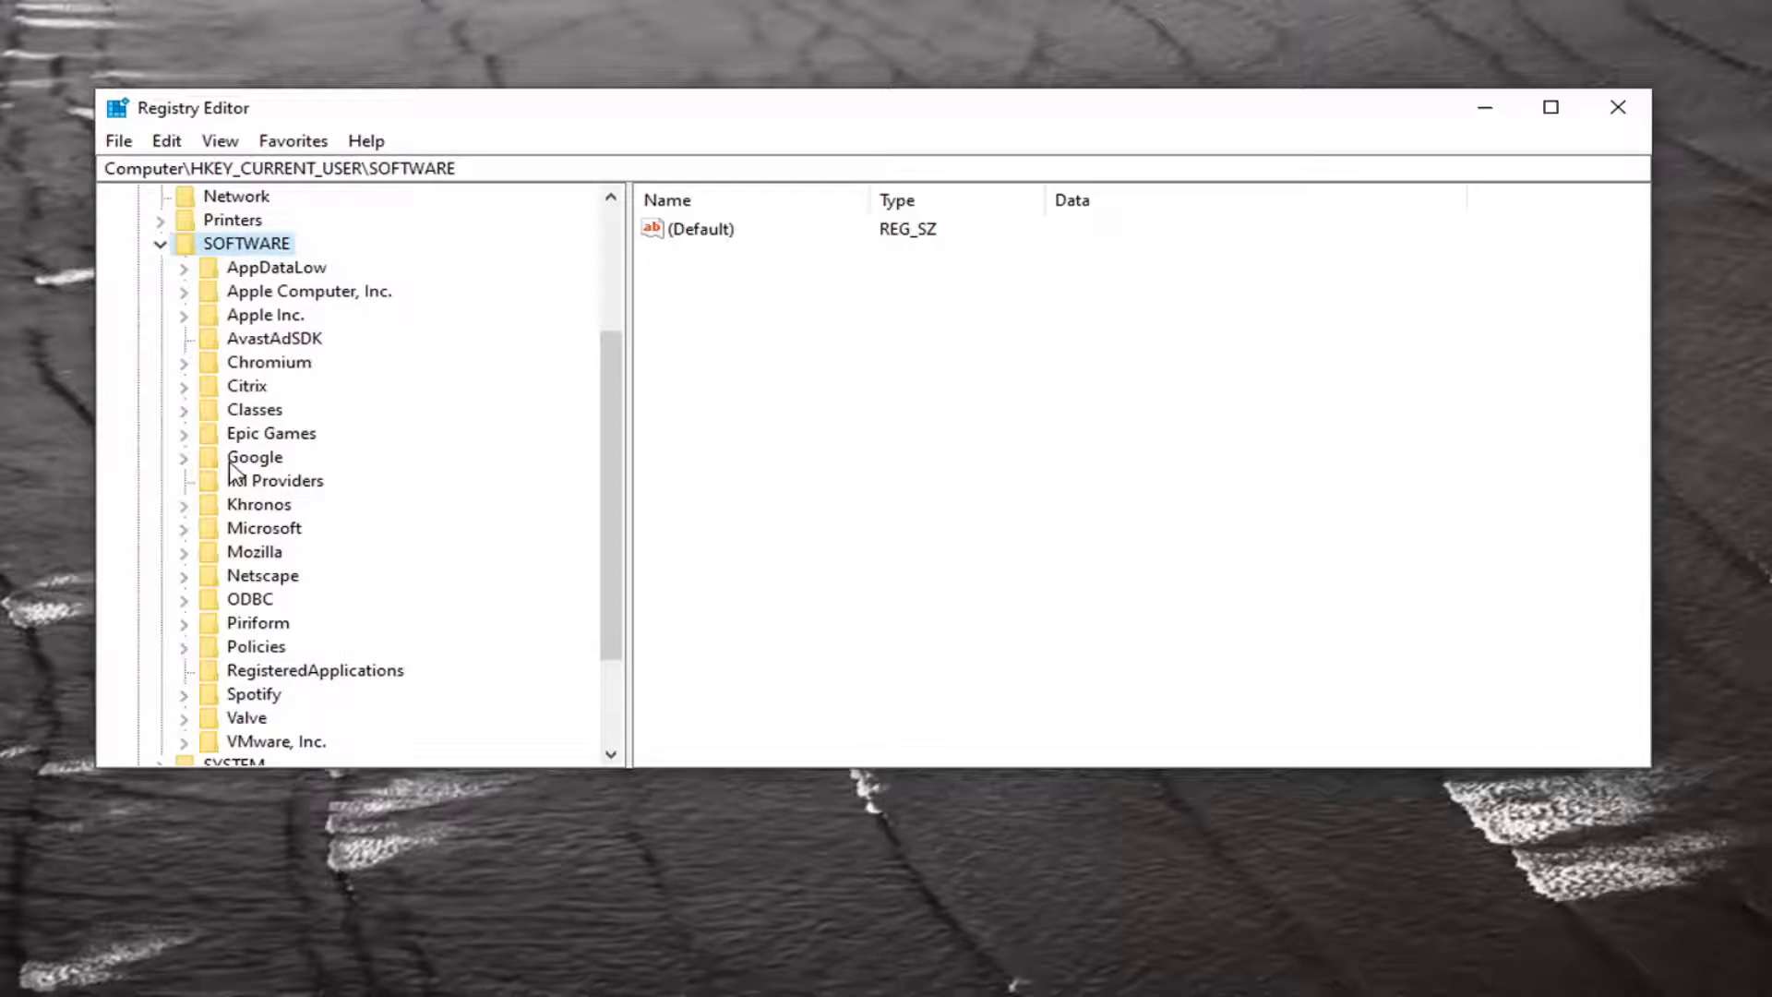
# - Expand Office\16.0\Common under HKCU\SOFTWARE\Microsoft to reveal its subkeys
pyautogui.scroll(-3)
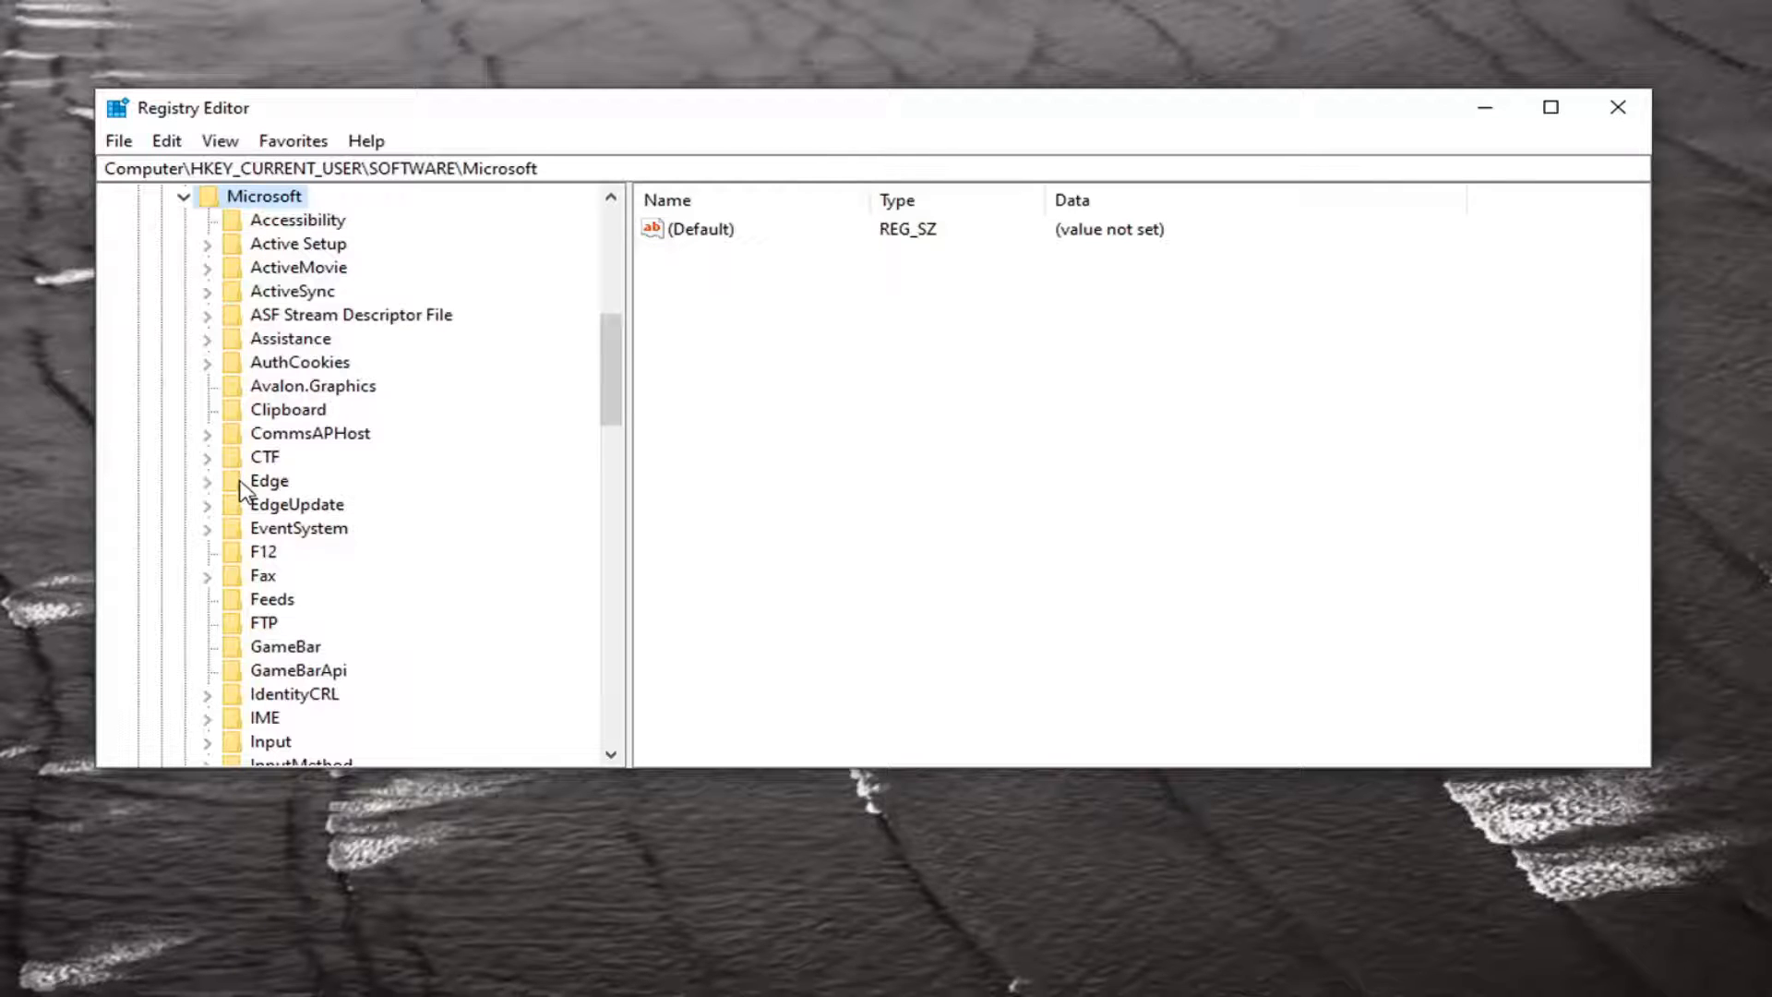
pyautogui.scroll(-3)
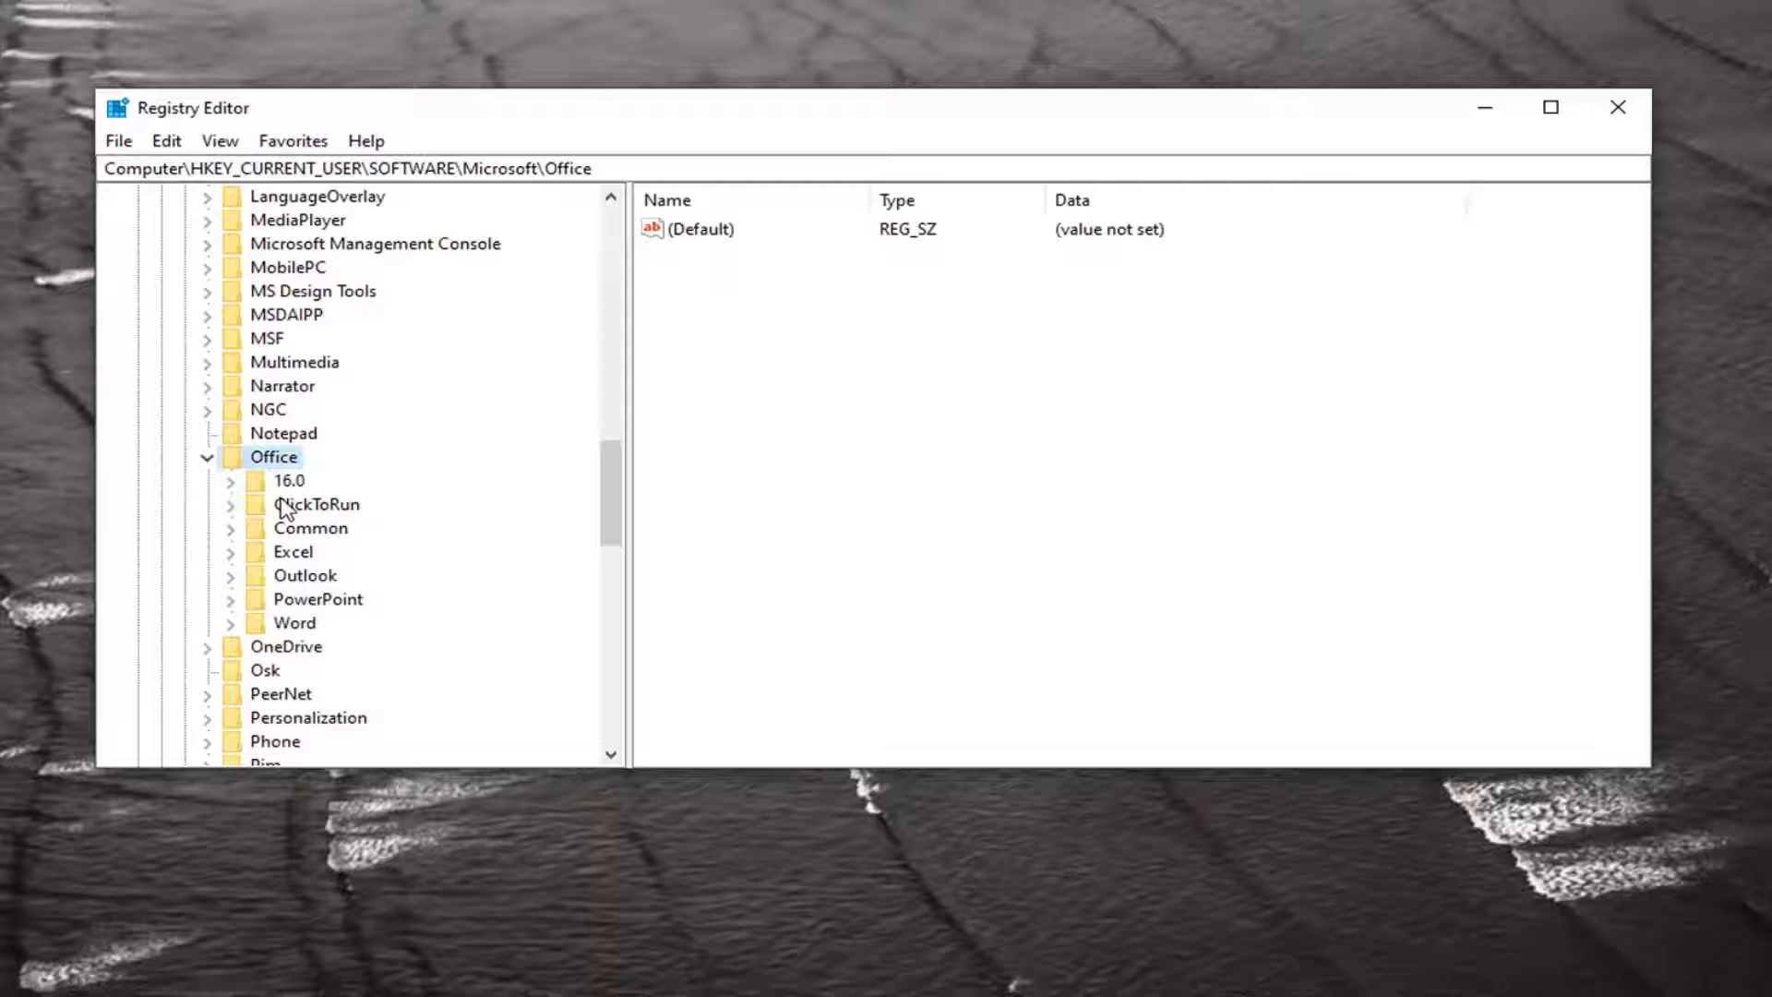
pyautogui.click(290, 480)
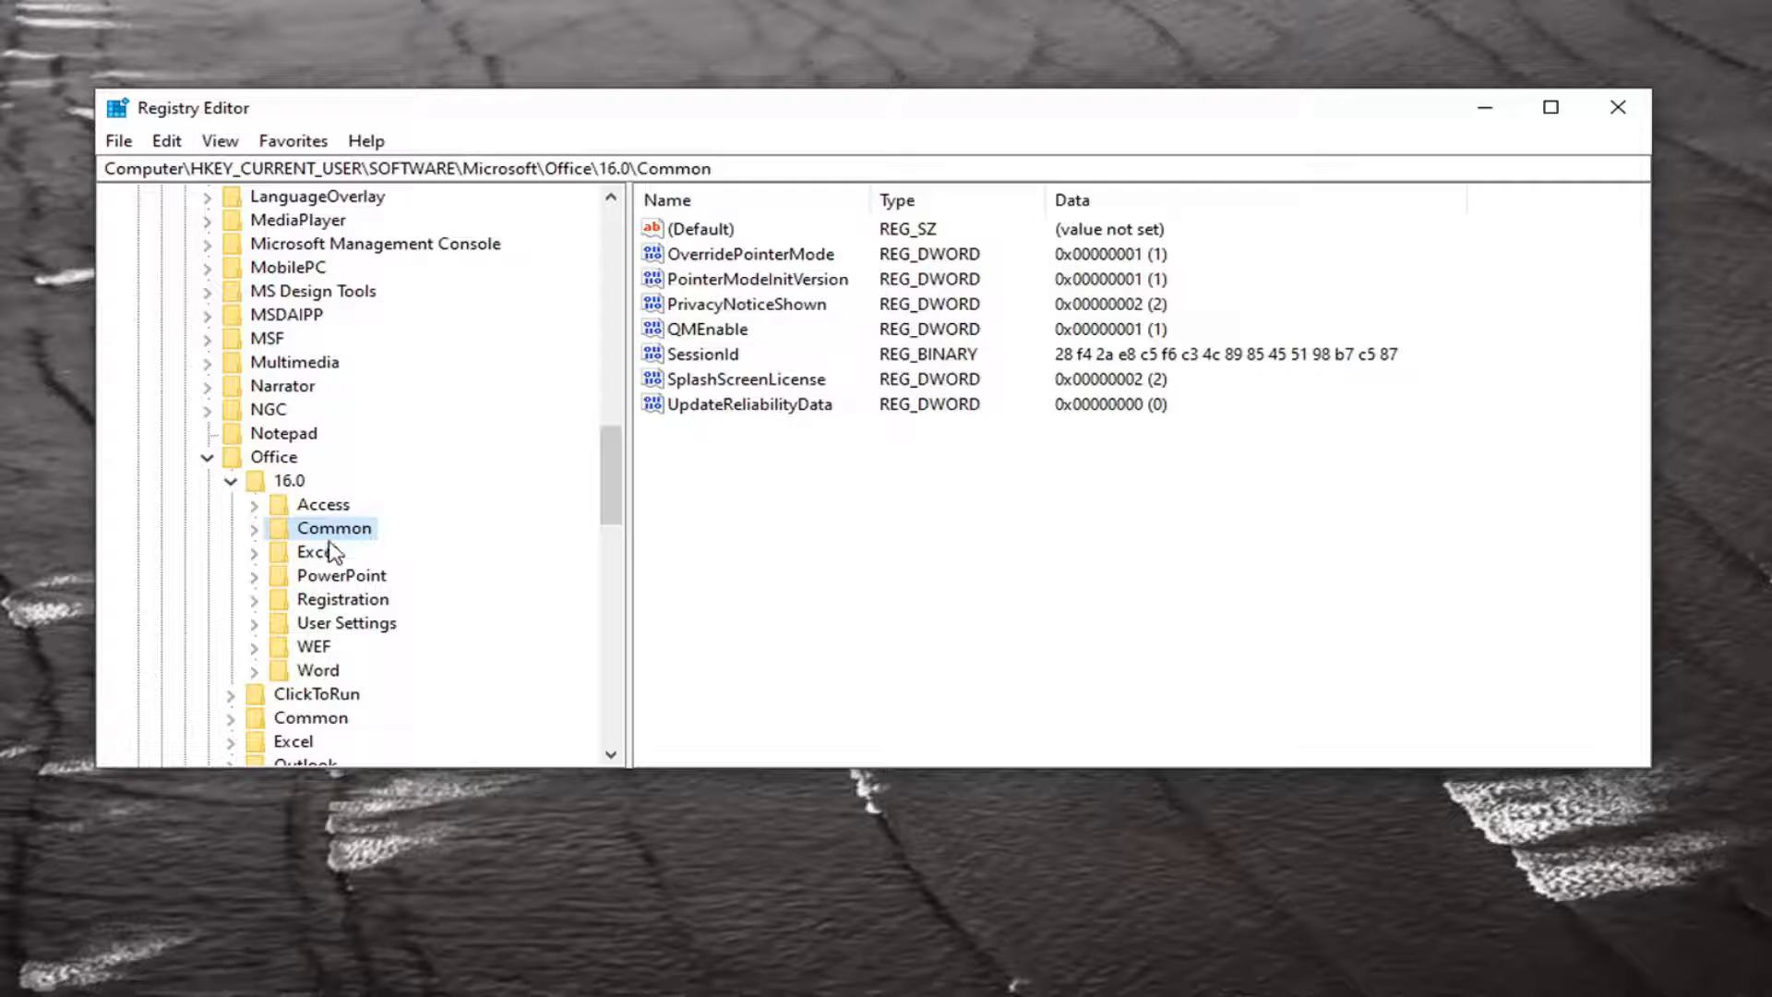
pyautogui.click(253, 528)
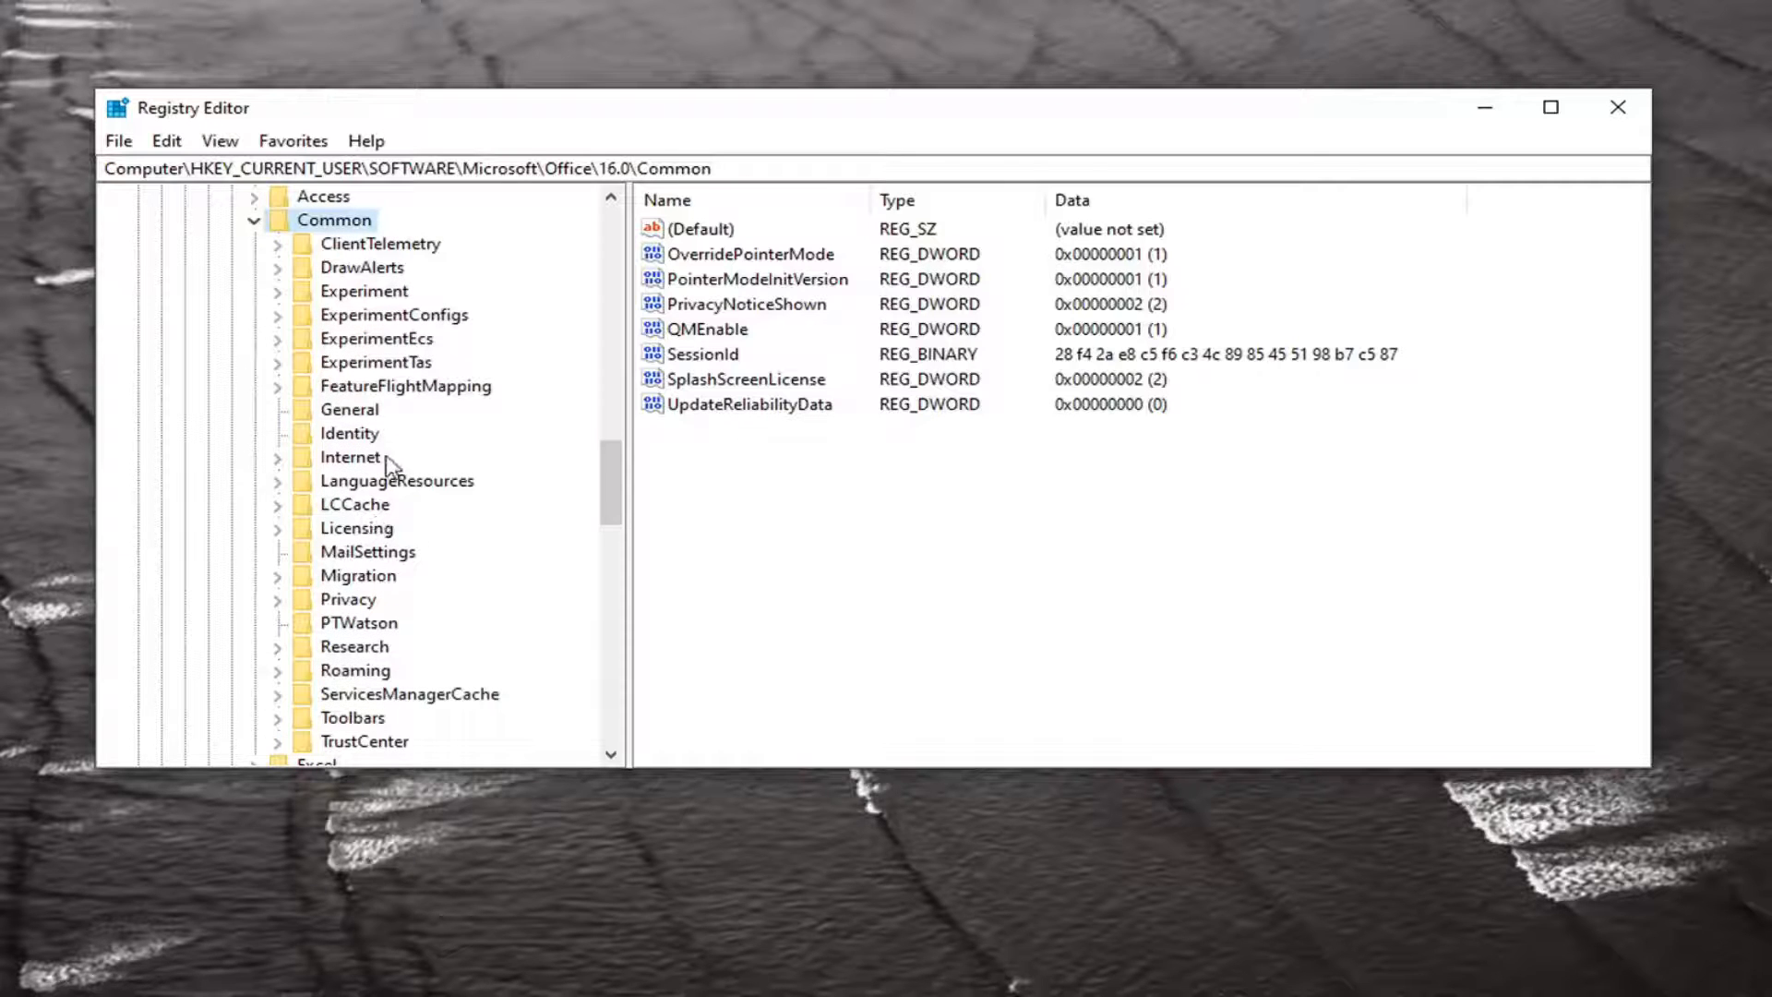
pyautogui.scroll(-3)
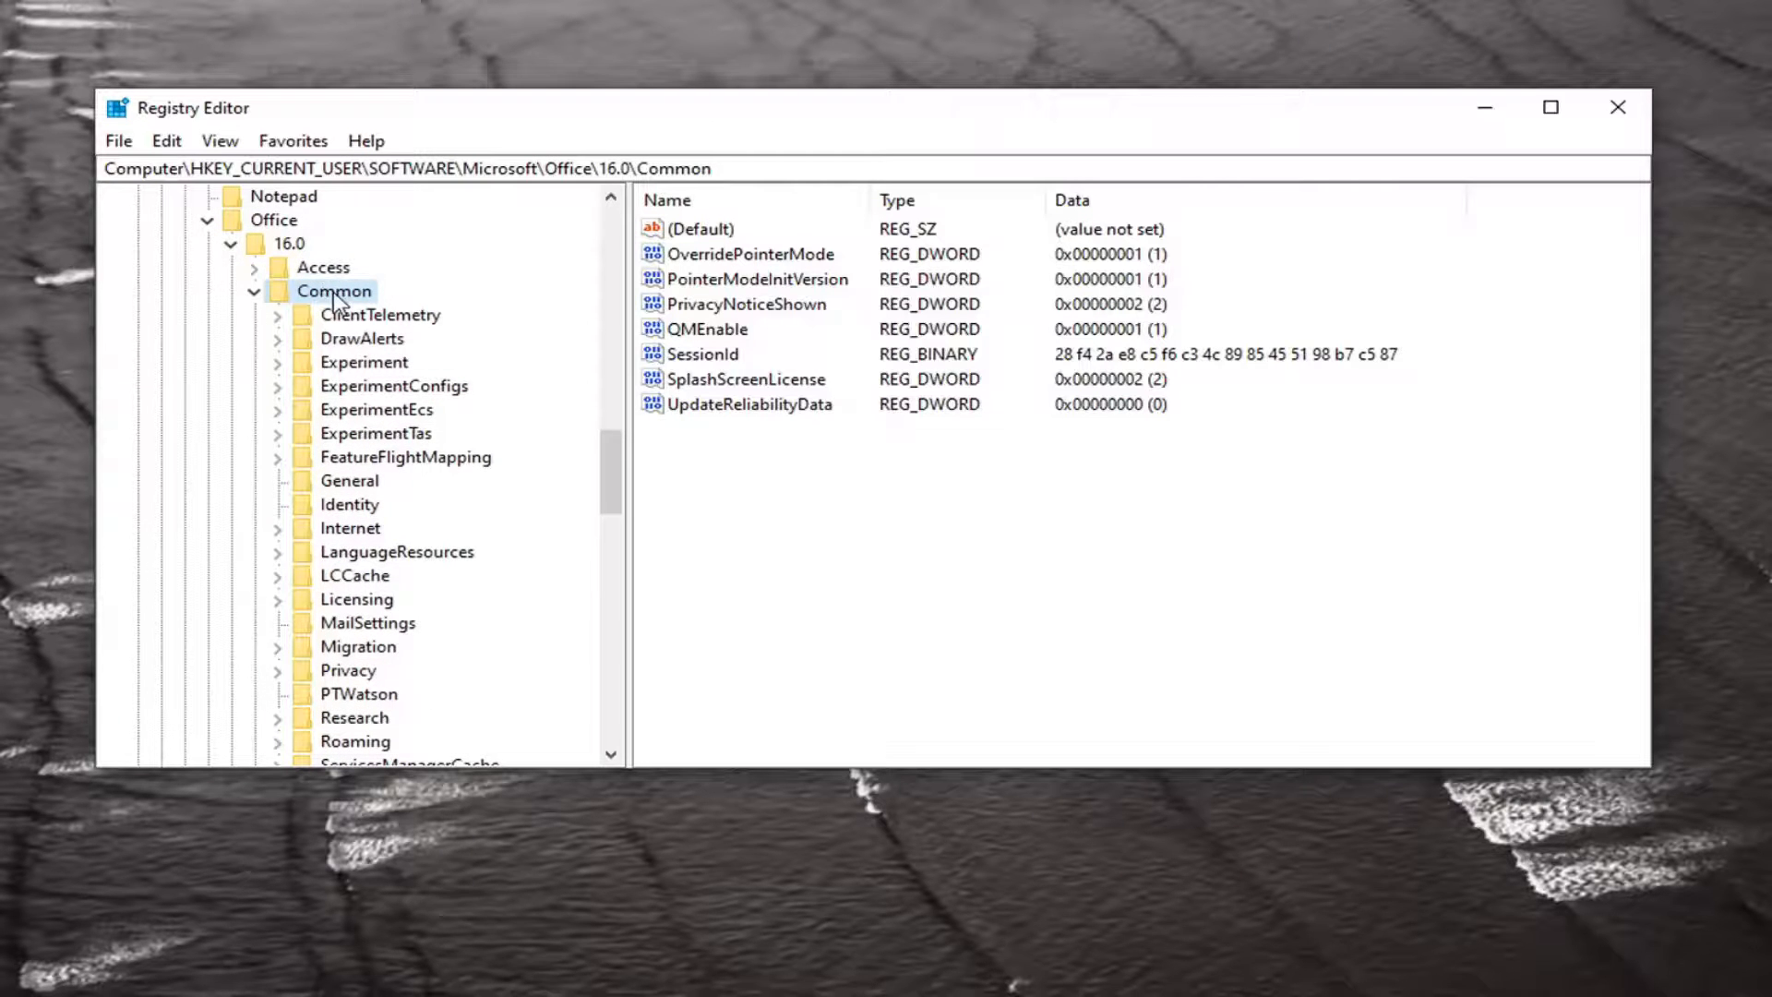
# - Create a new subkey under Common named Open Find
pyautogui.rightClick(335, 290)
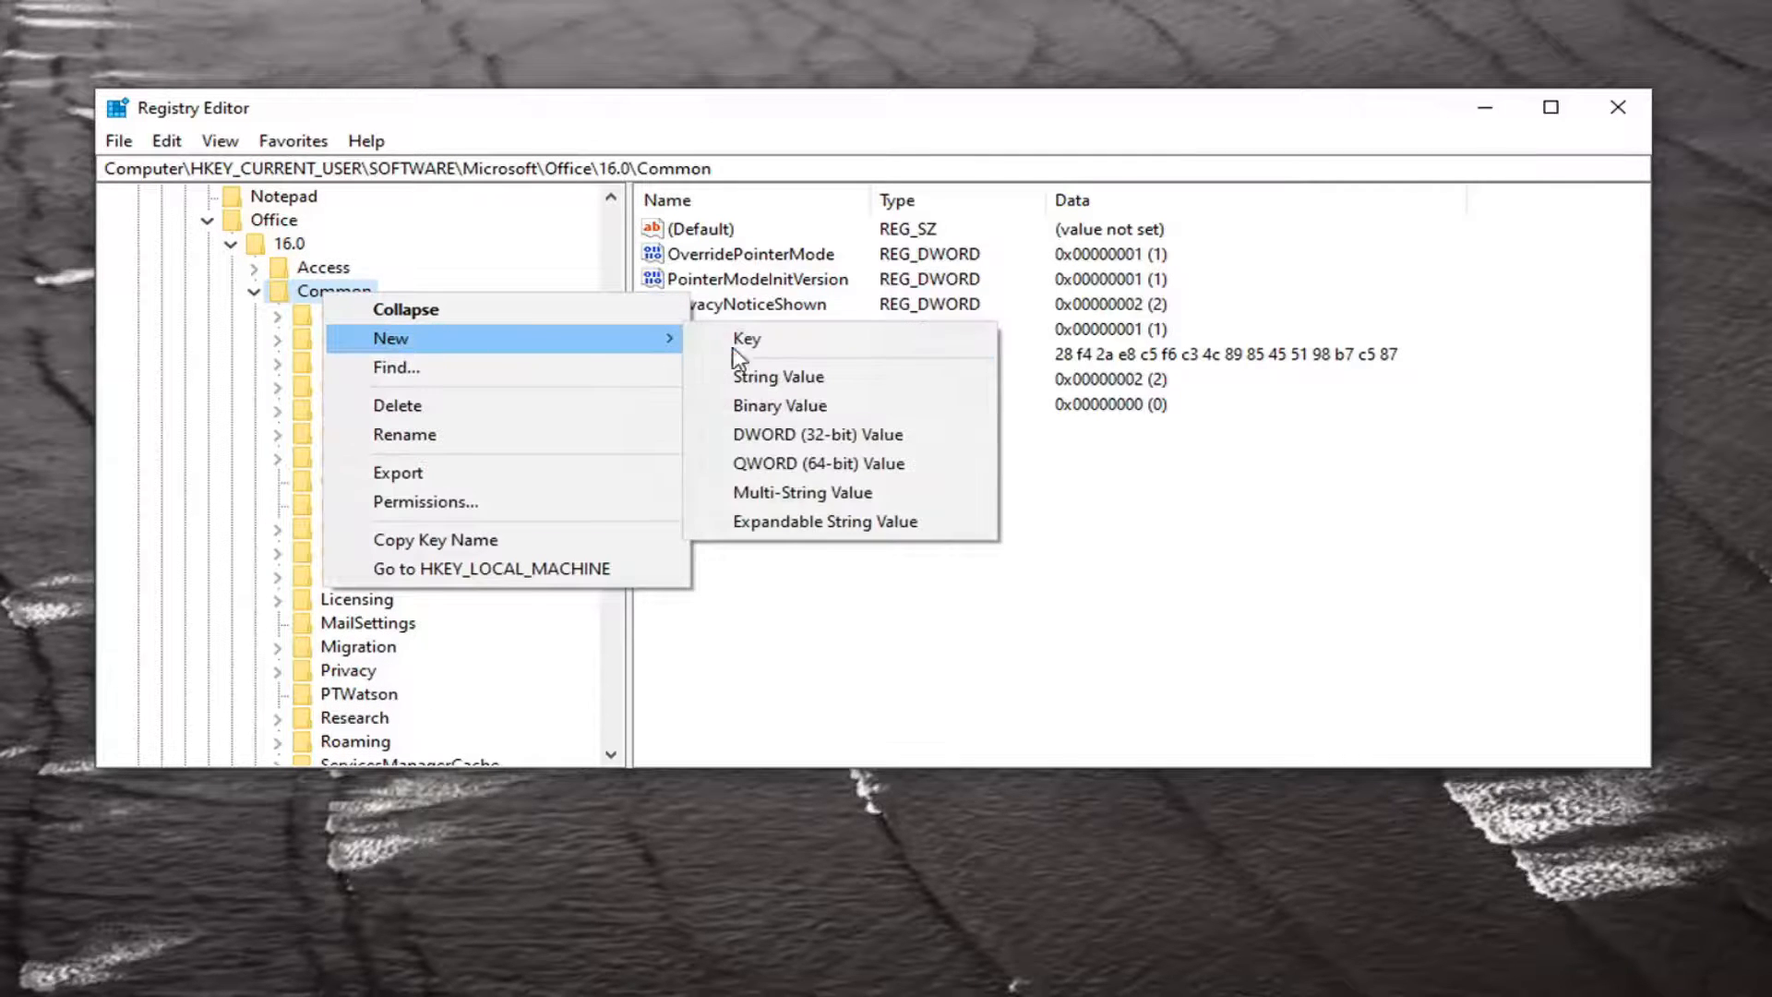
pyautogui.click(746, 337)
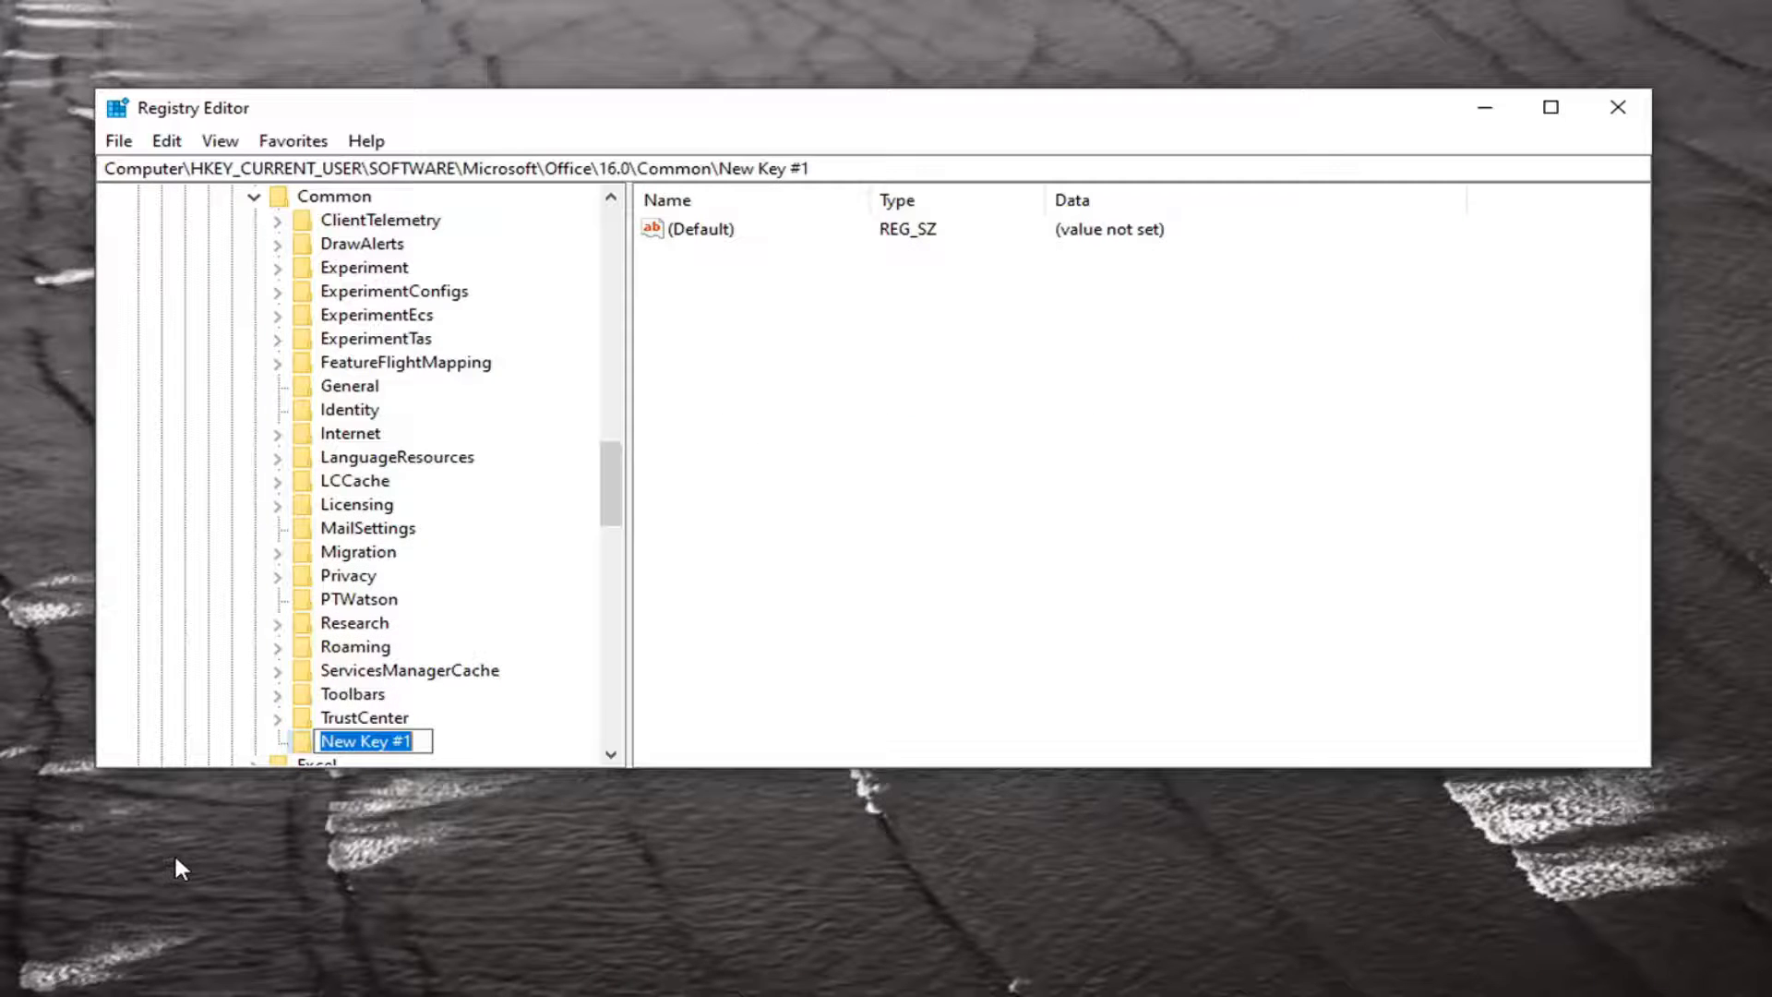
pyautogui.write('Opem Fo')
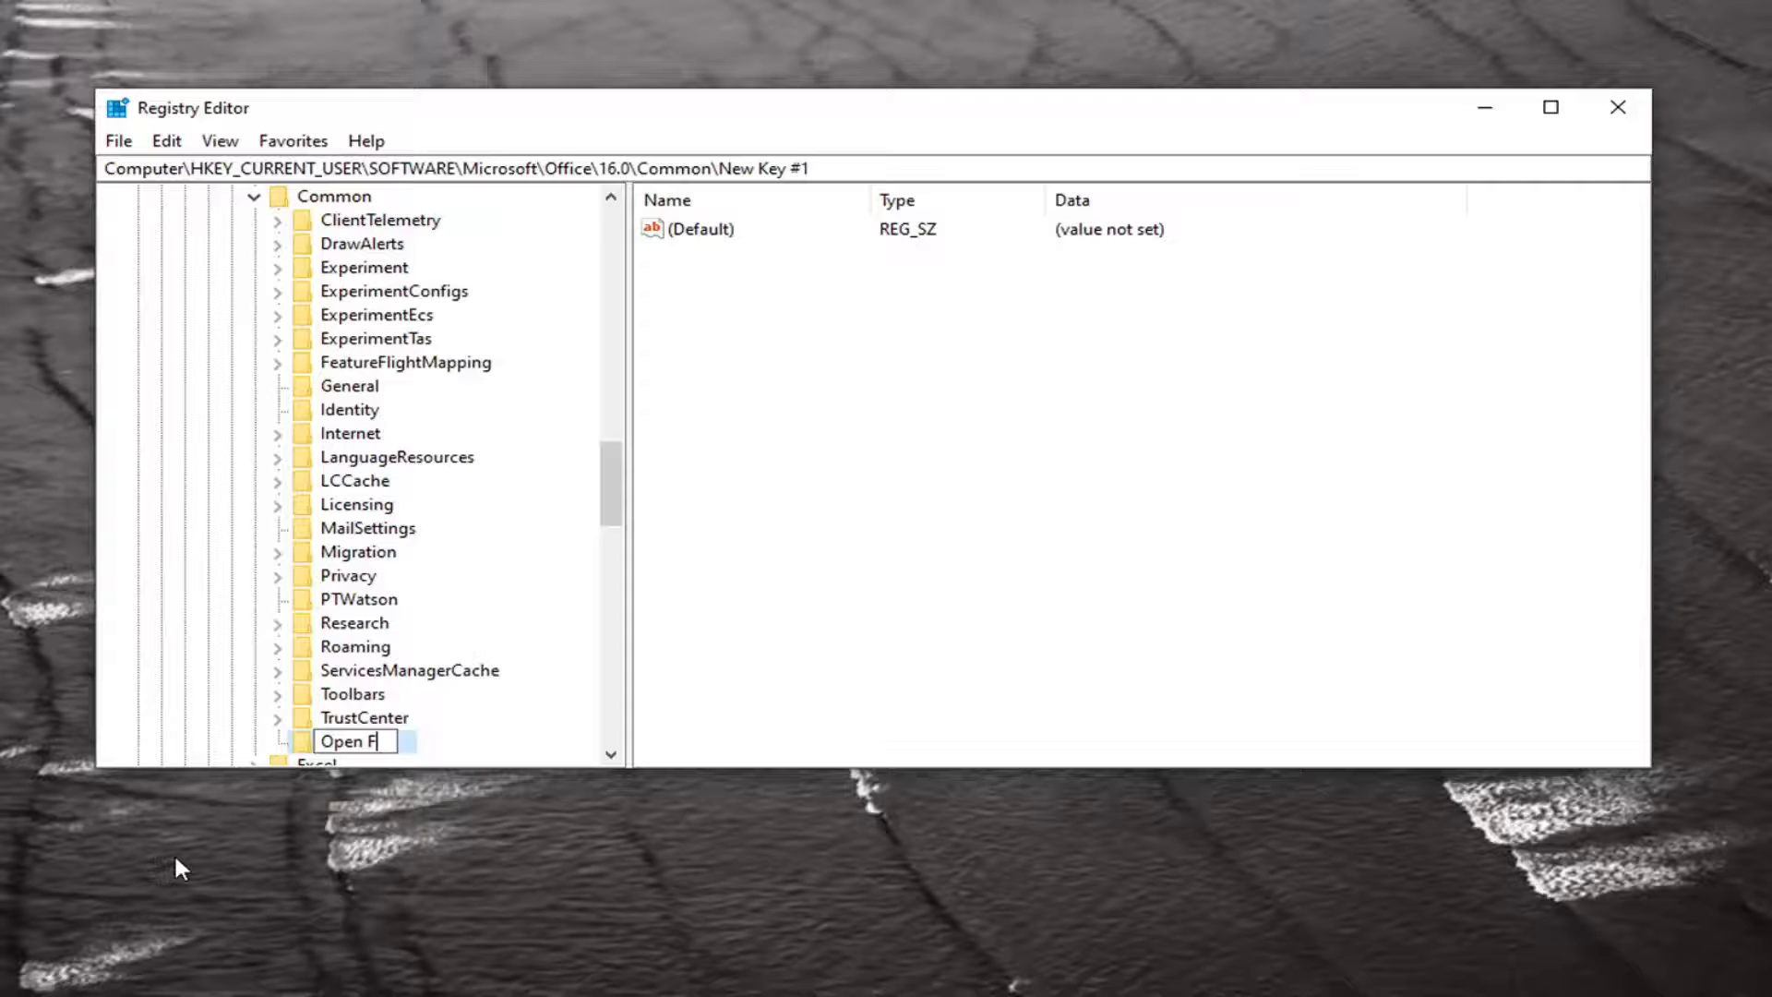
pyautogui.write('ind')
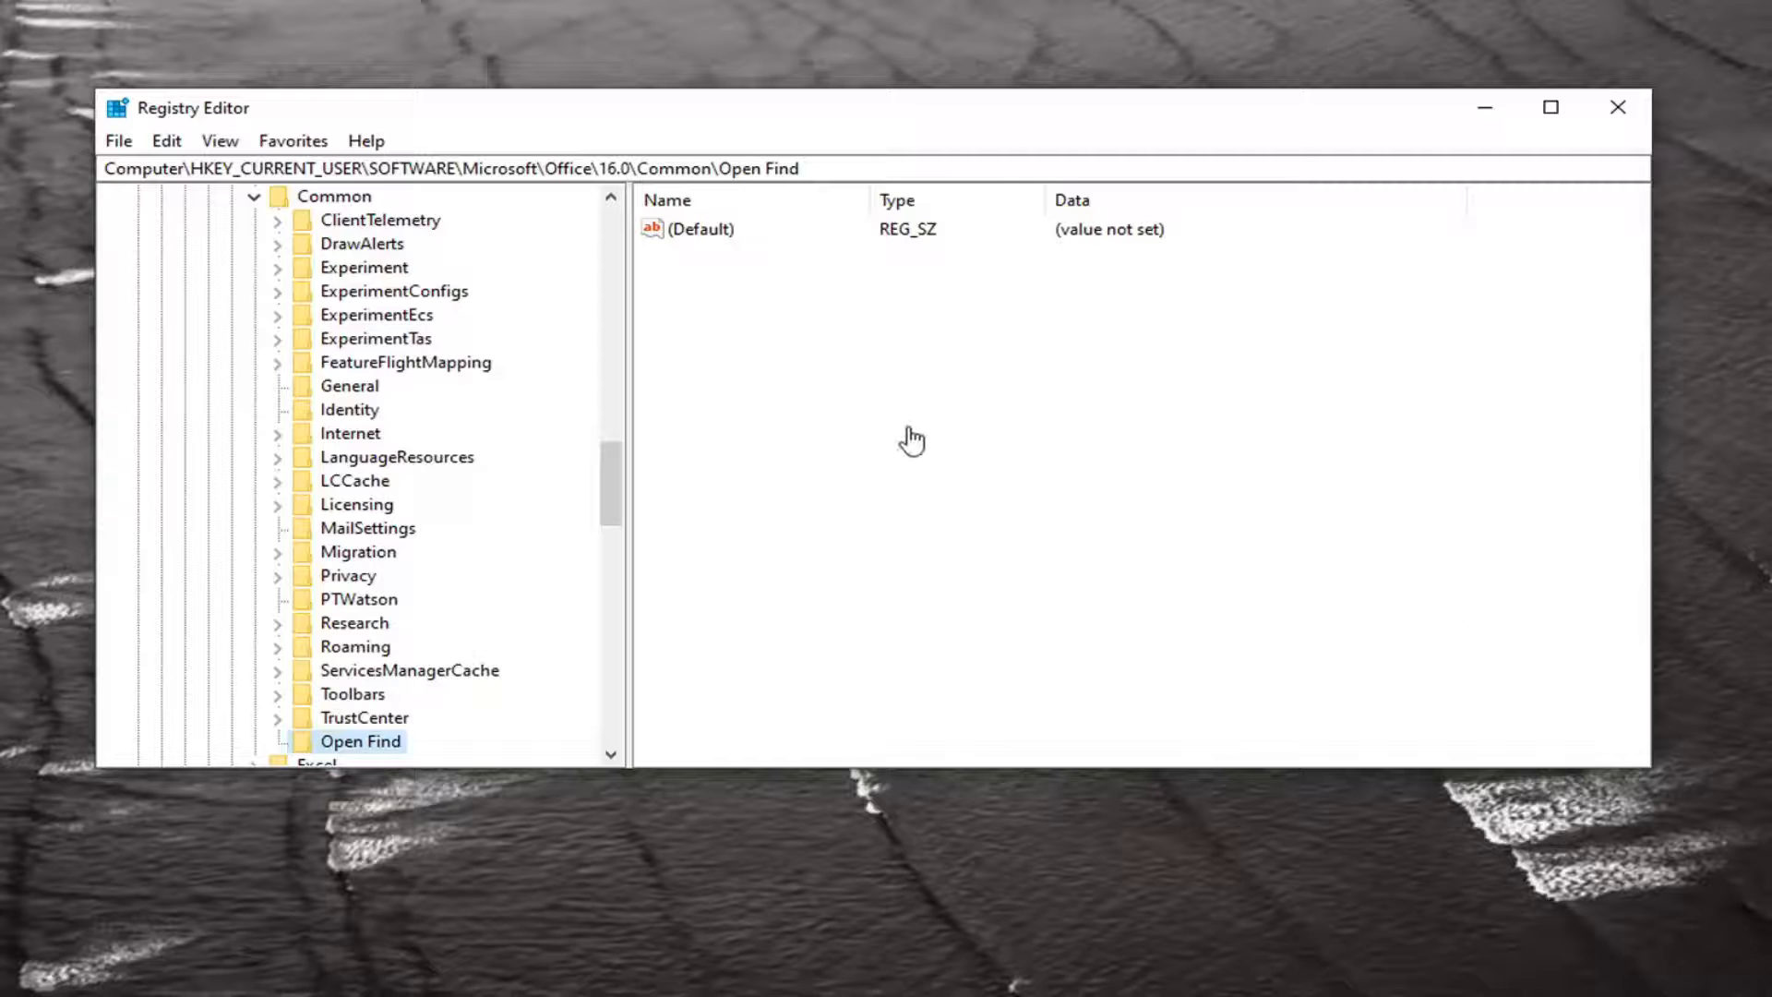
pyautogui.moveTo(723, 310)
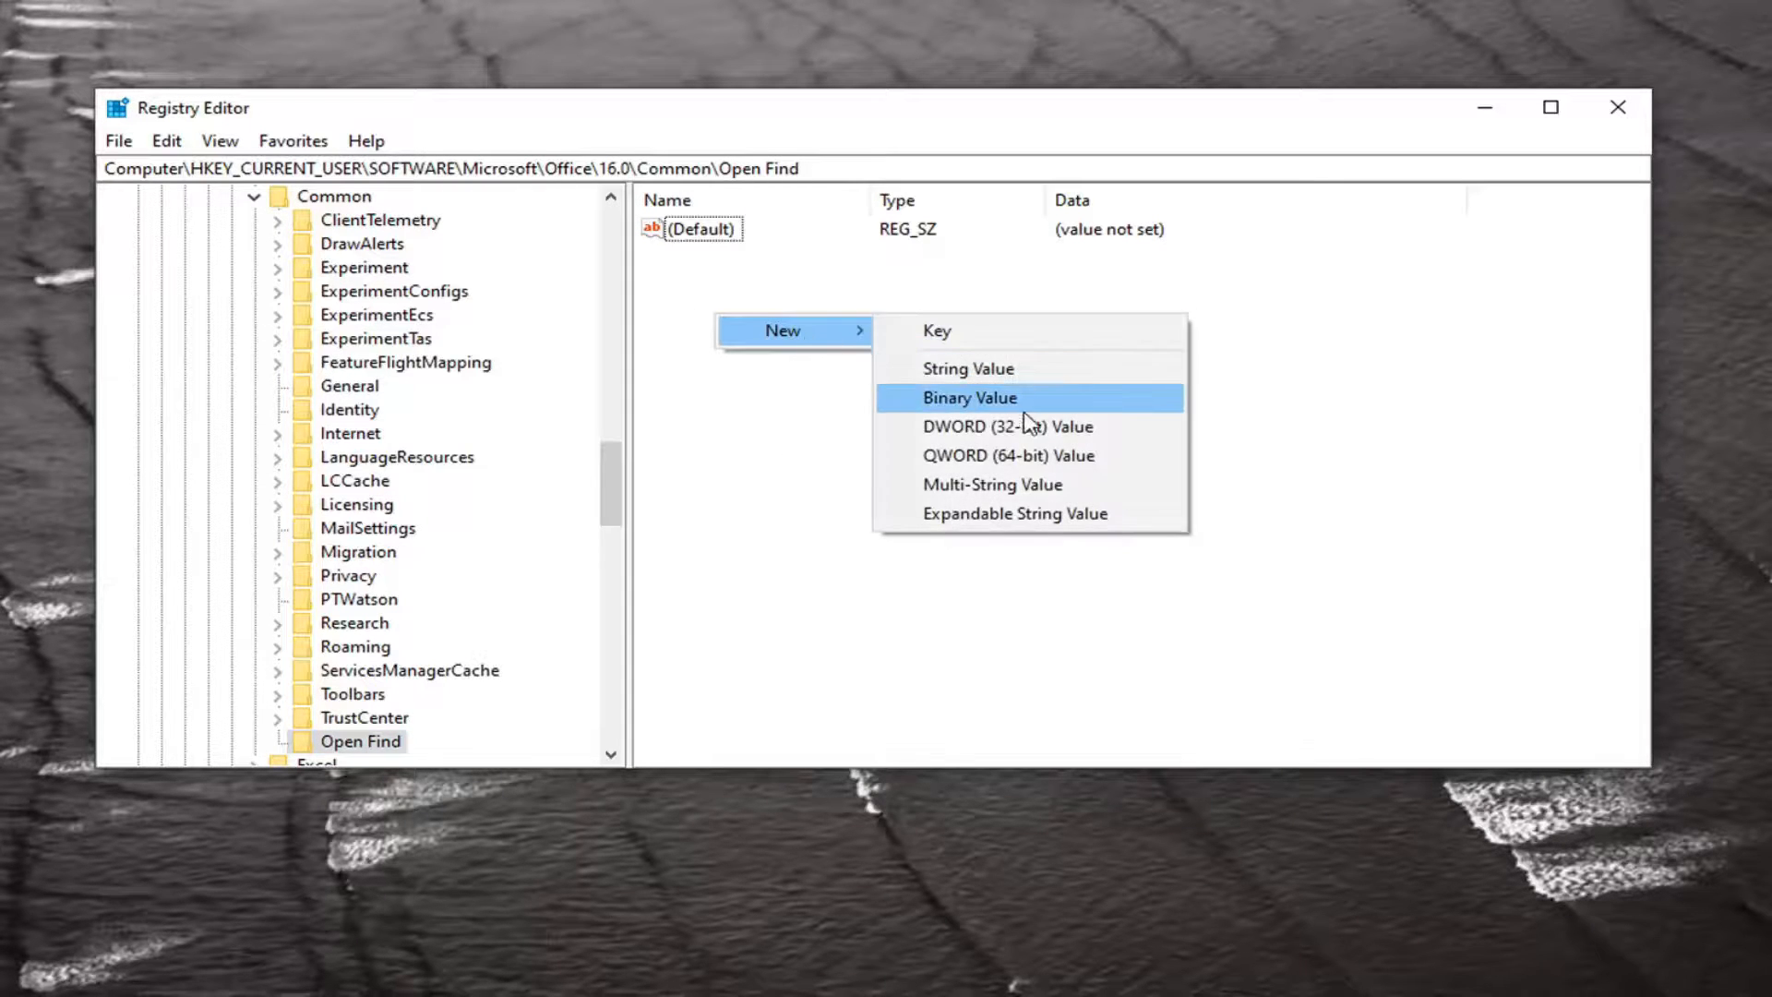
# - Add a DWORD (32-bit) value named EnableShellDataCaching to Open Find
pyautogui.click(1008, 426)
pyautogui.write('Ena')
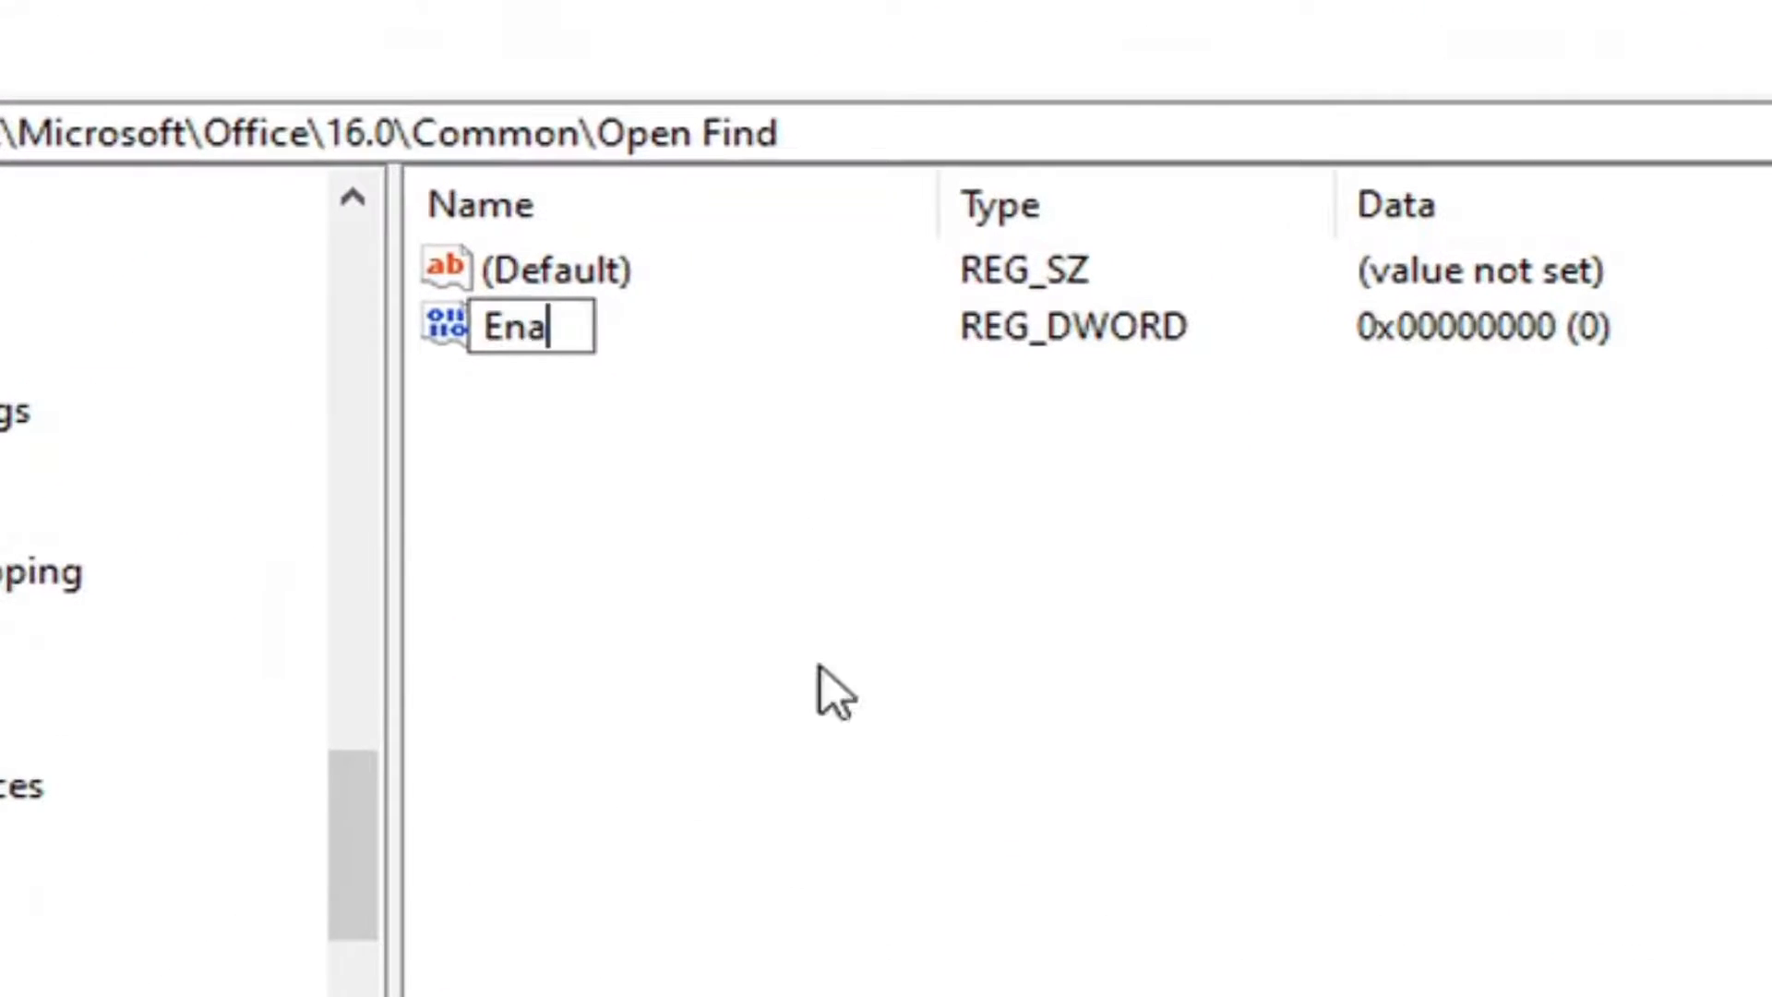
pyautogui.write('bleSh')
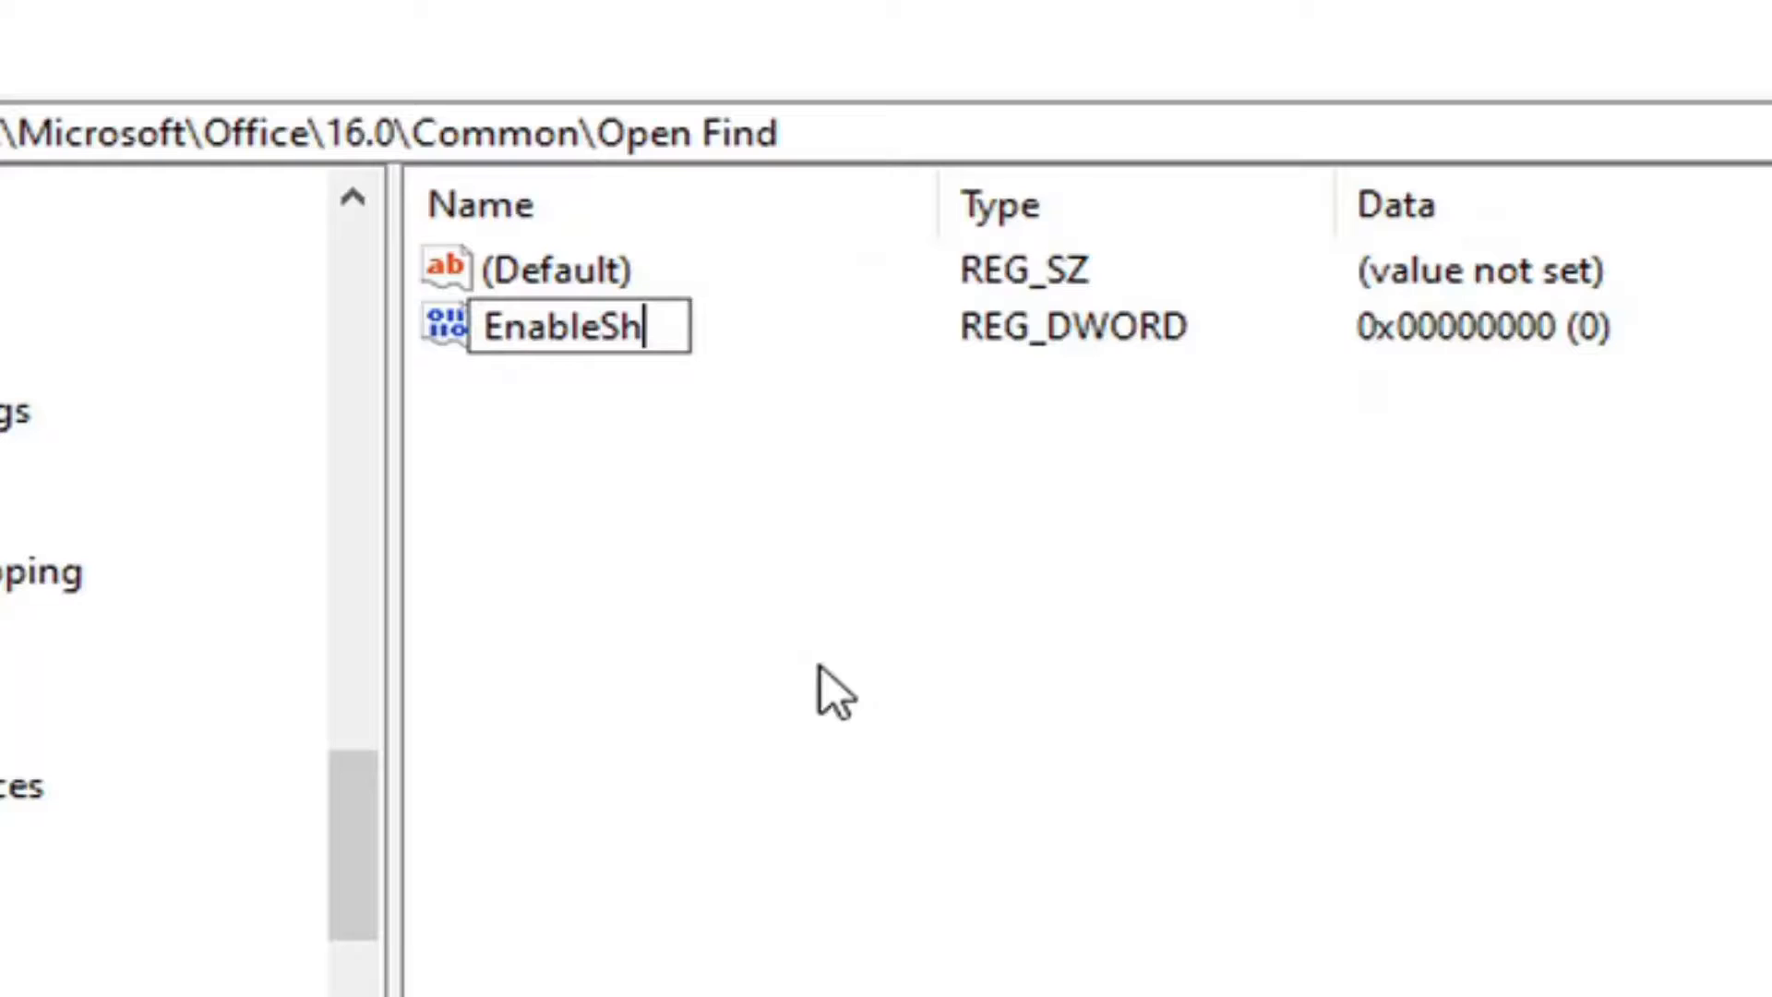
pyautogui.write('ellDataCa')
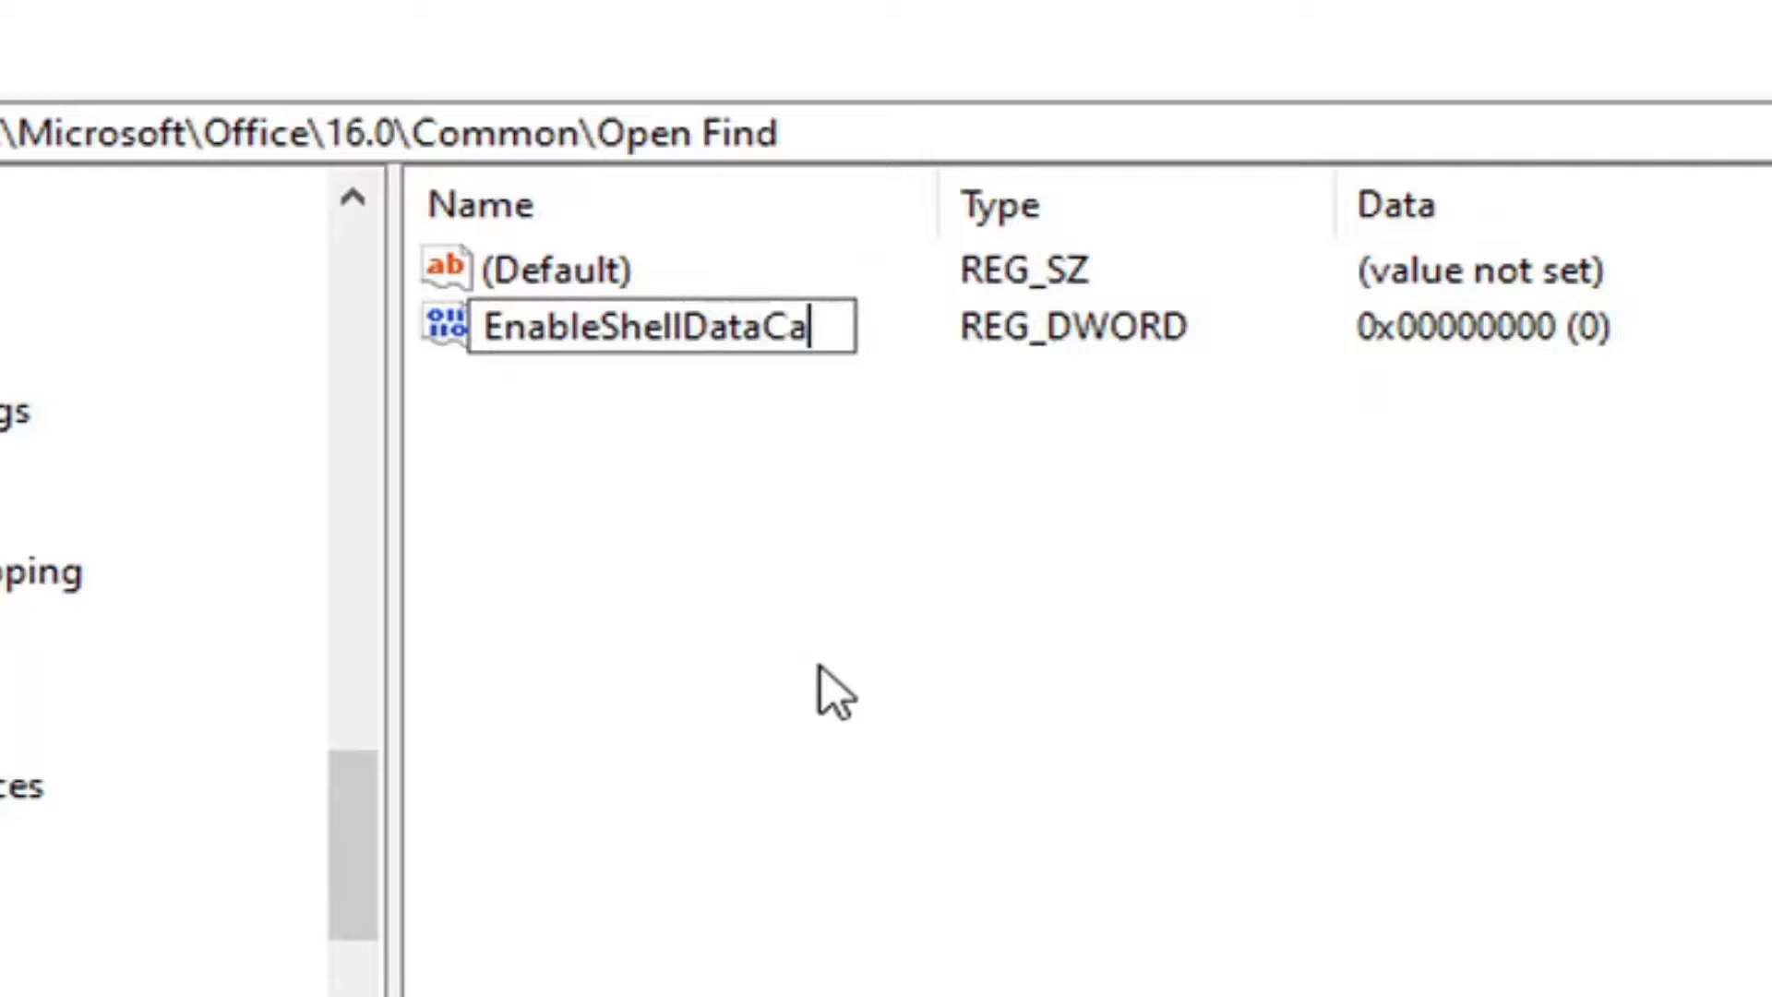
pyautogui.write('ching')
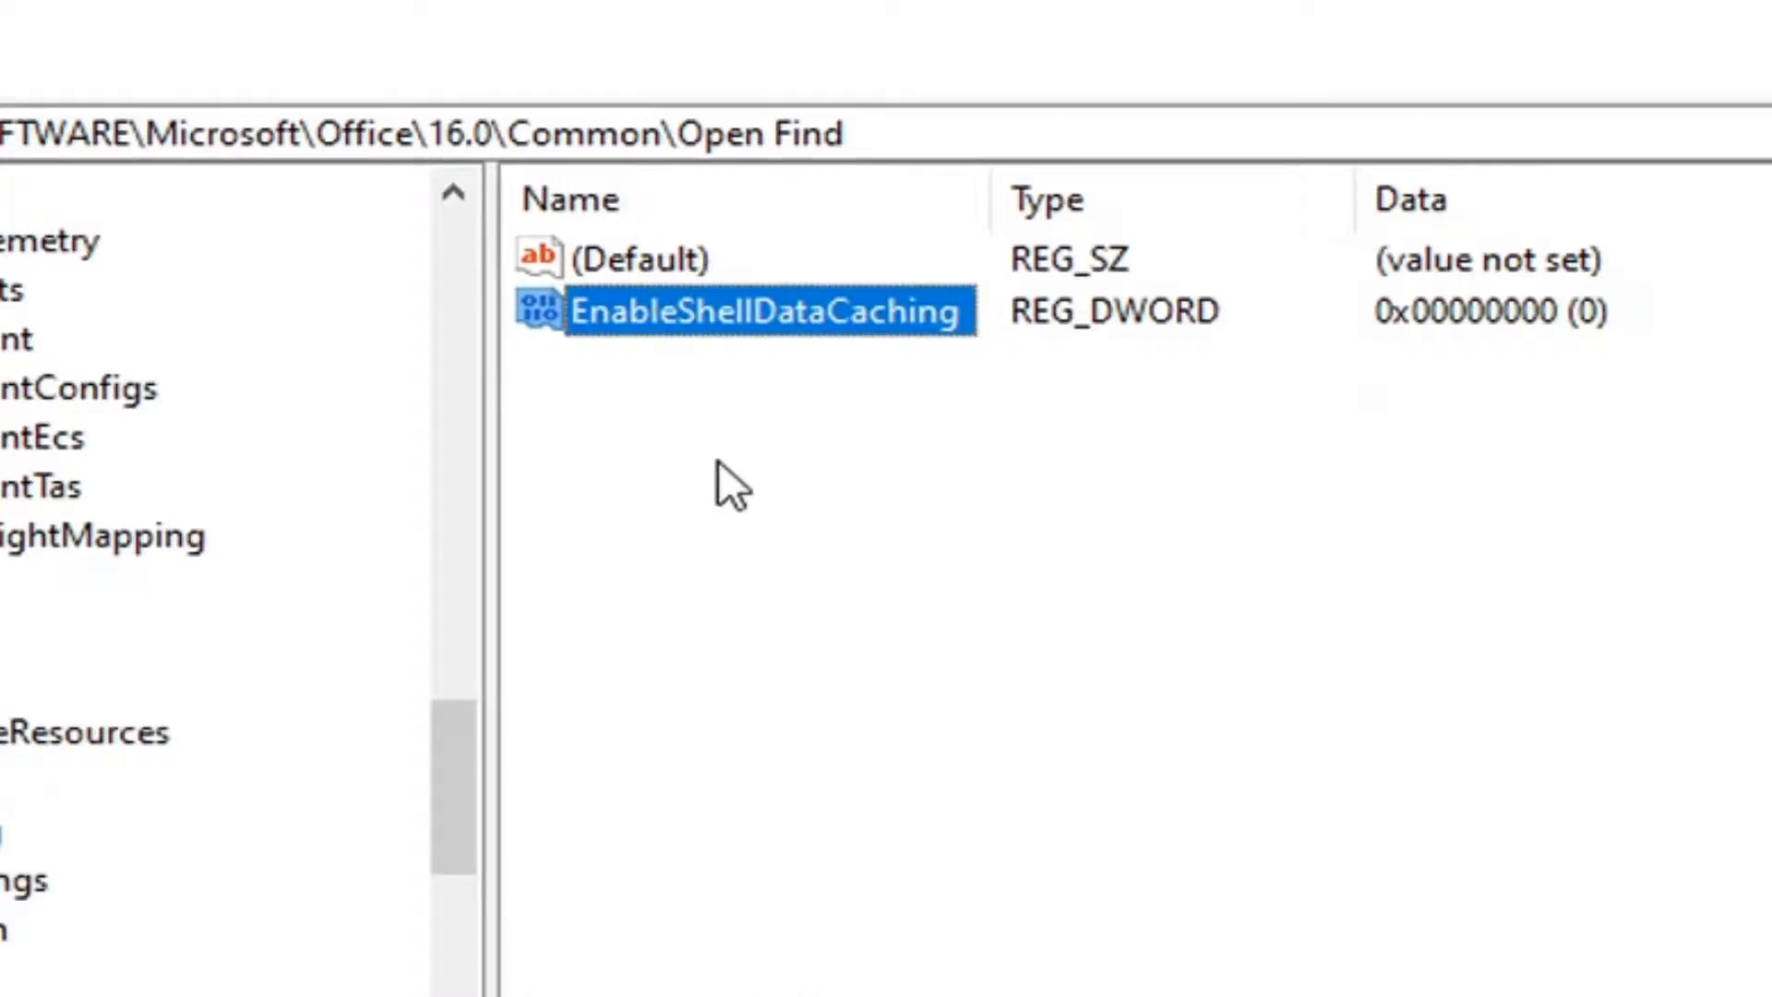
# - Set EnableShellDataCaching's value data to 1 and confirm
pyautogui.doubleClick(766, 311)
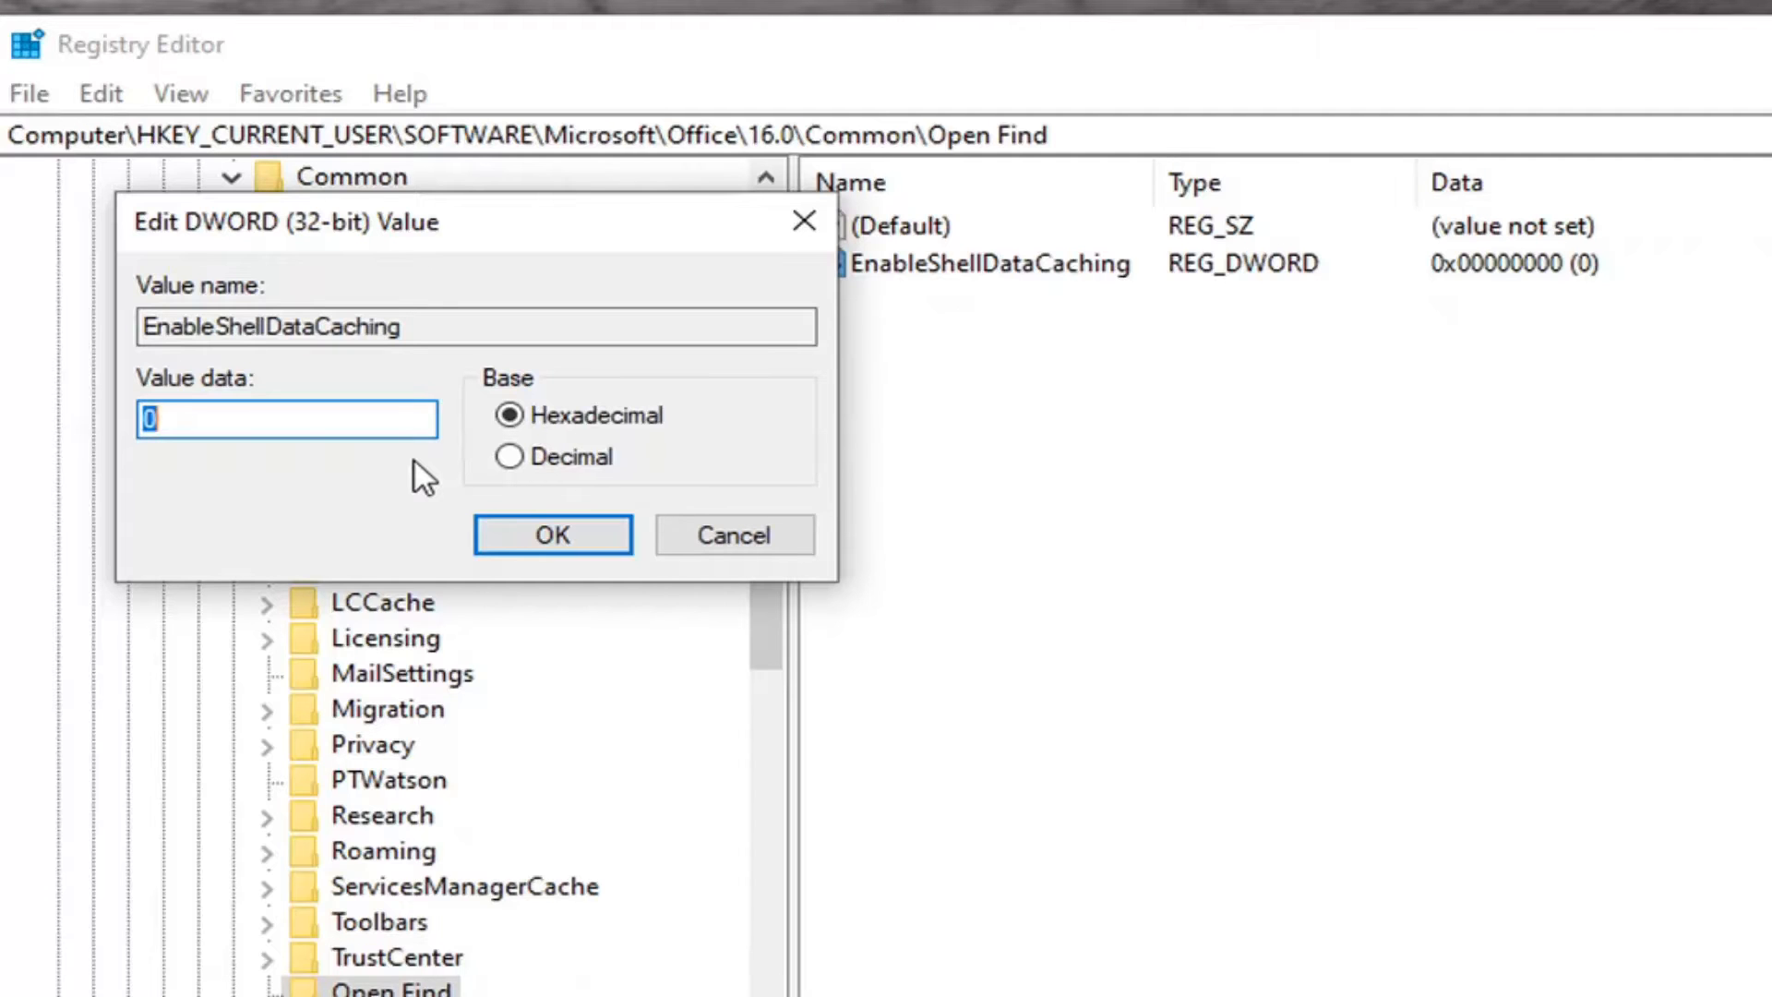
pyautogui.write('1')
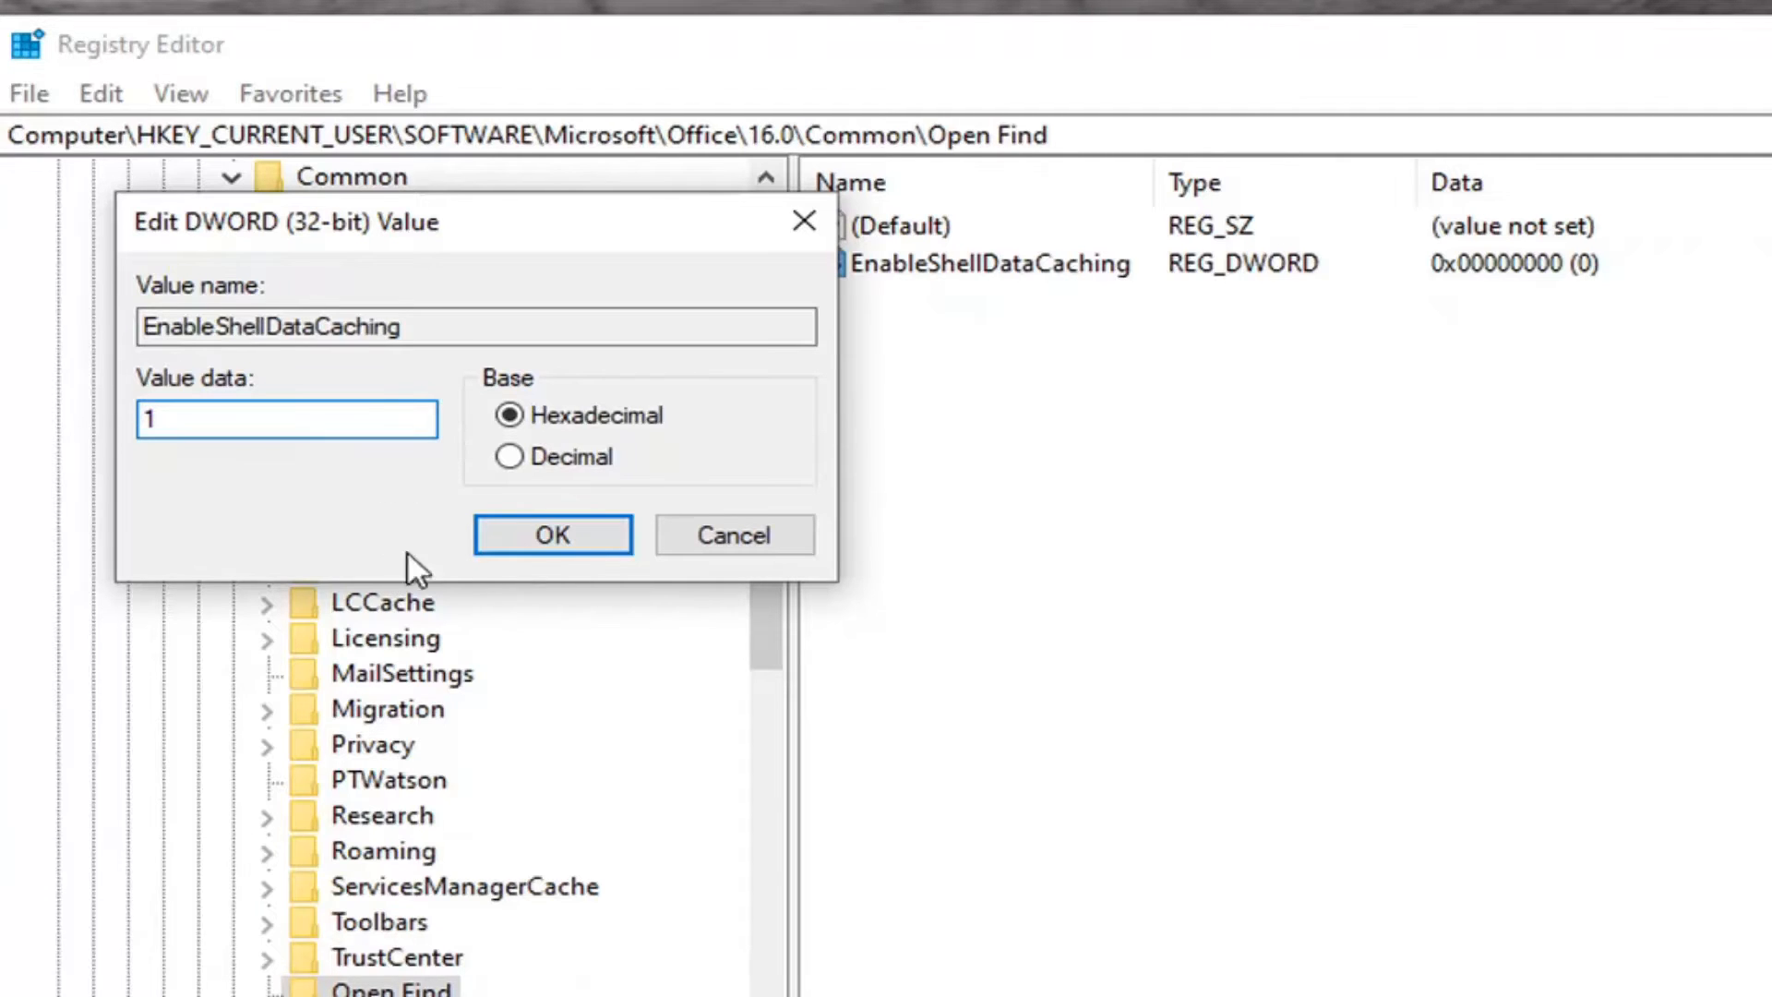
pyautogui.click(552, 535)
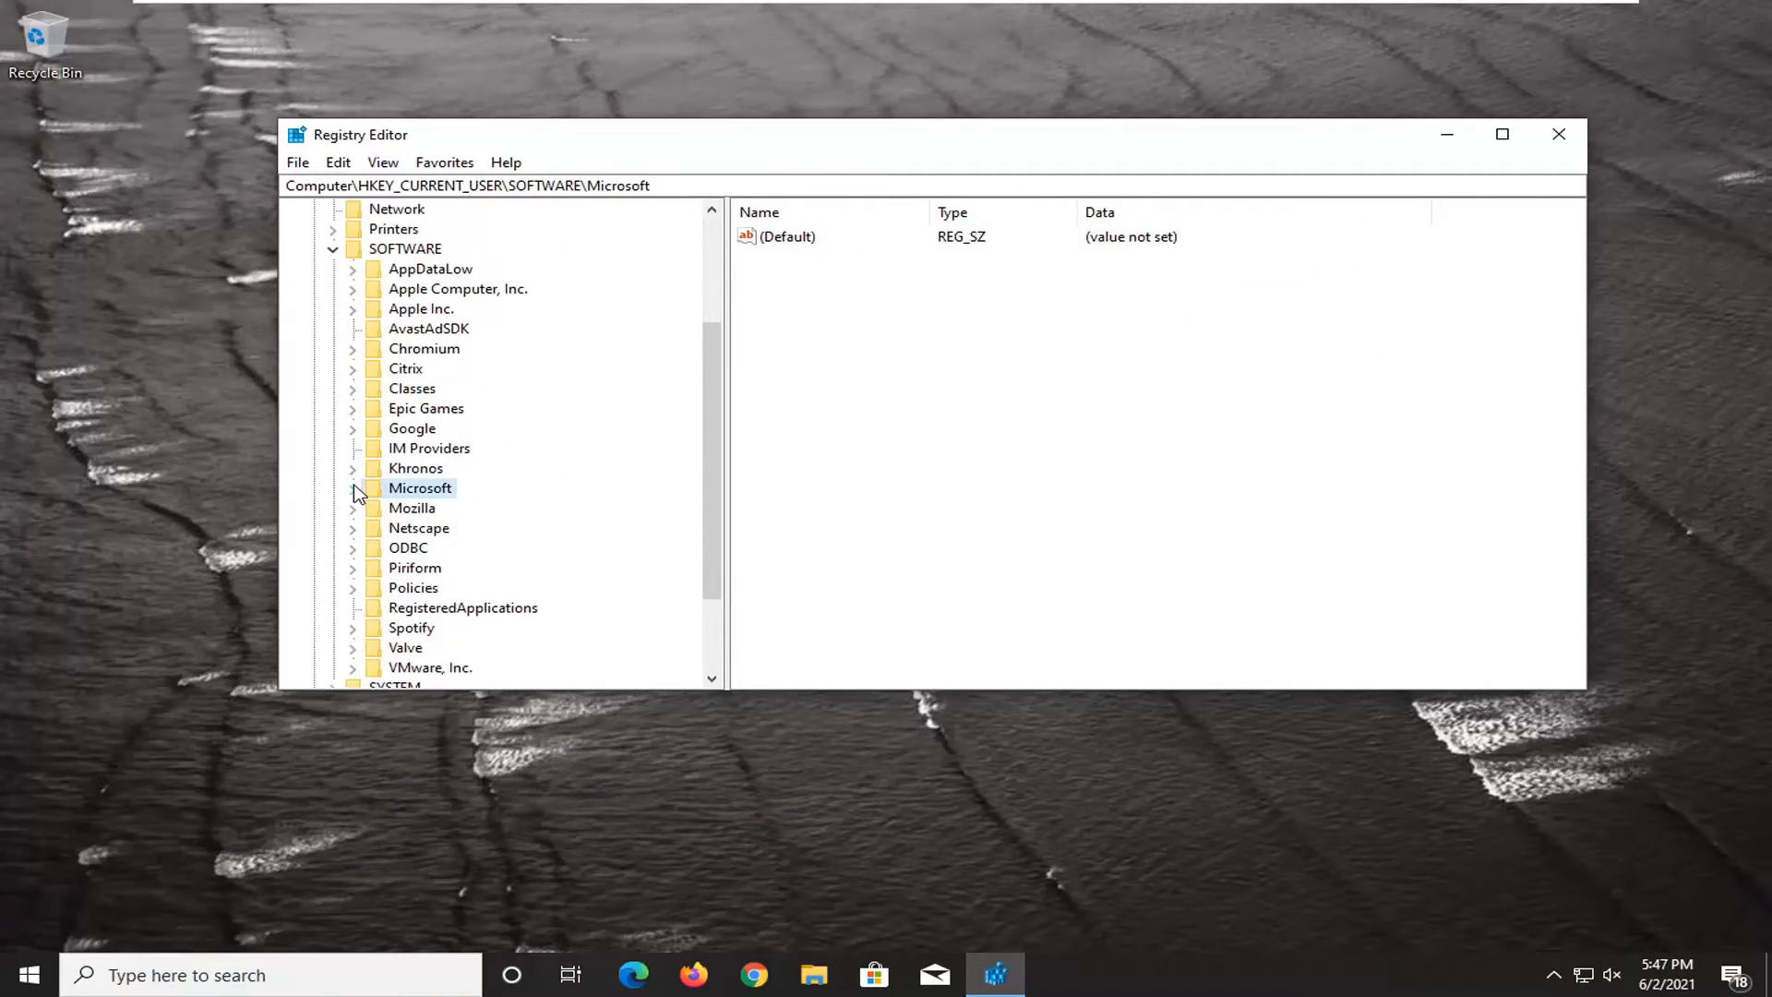
# - Collapse the HKEY_CURRENT_USER tree and close Registry Editor
pyautogui.click(314, 247)
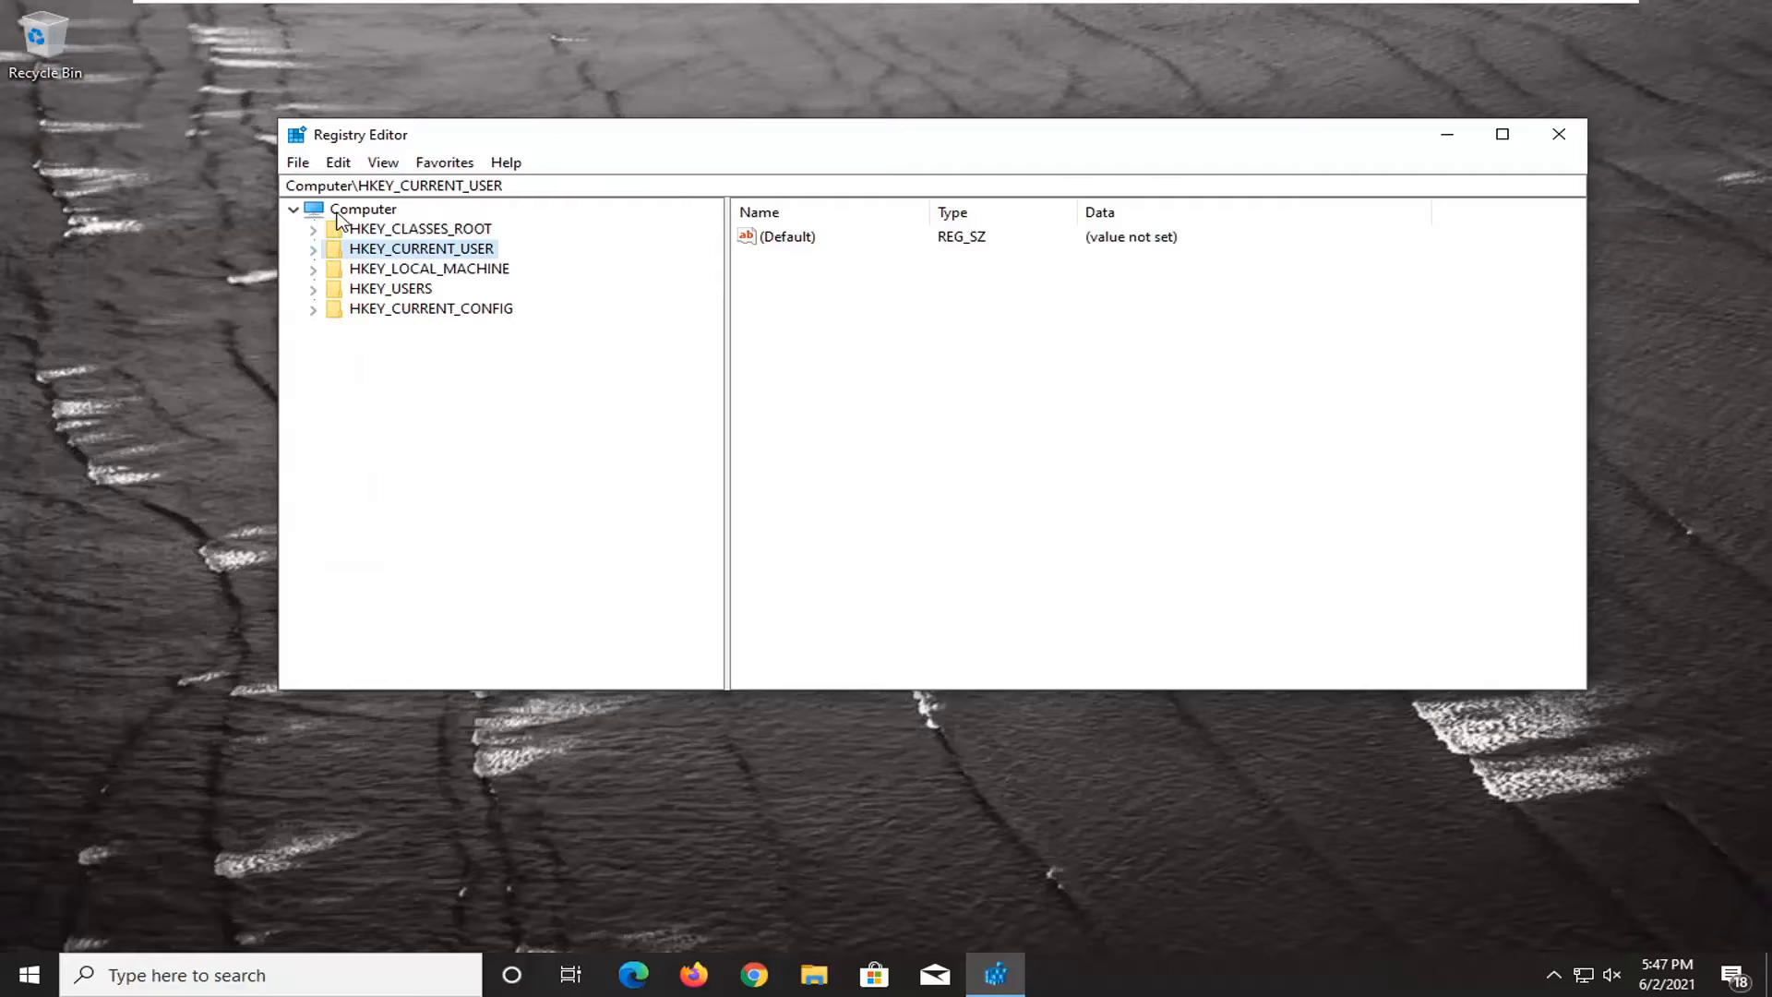
pyautogui.click(1558, 135)
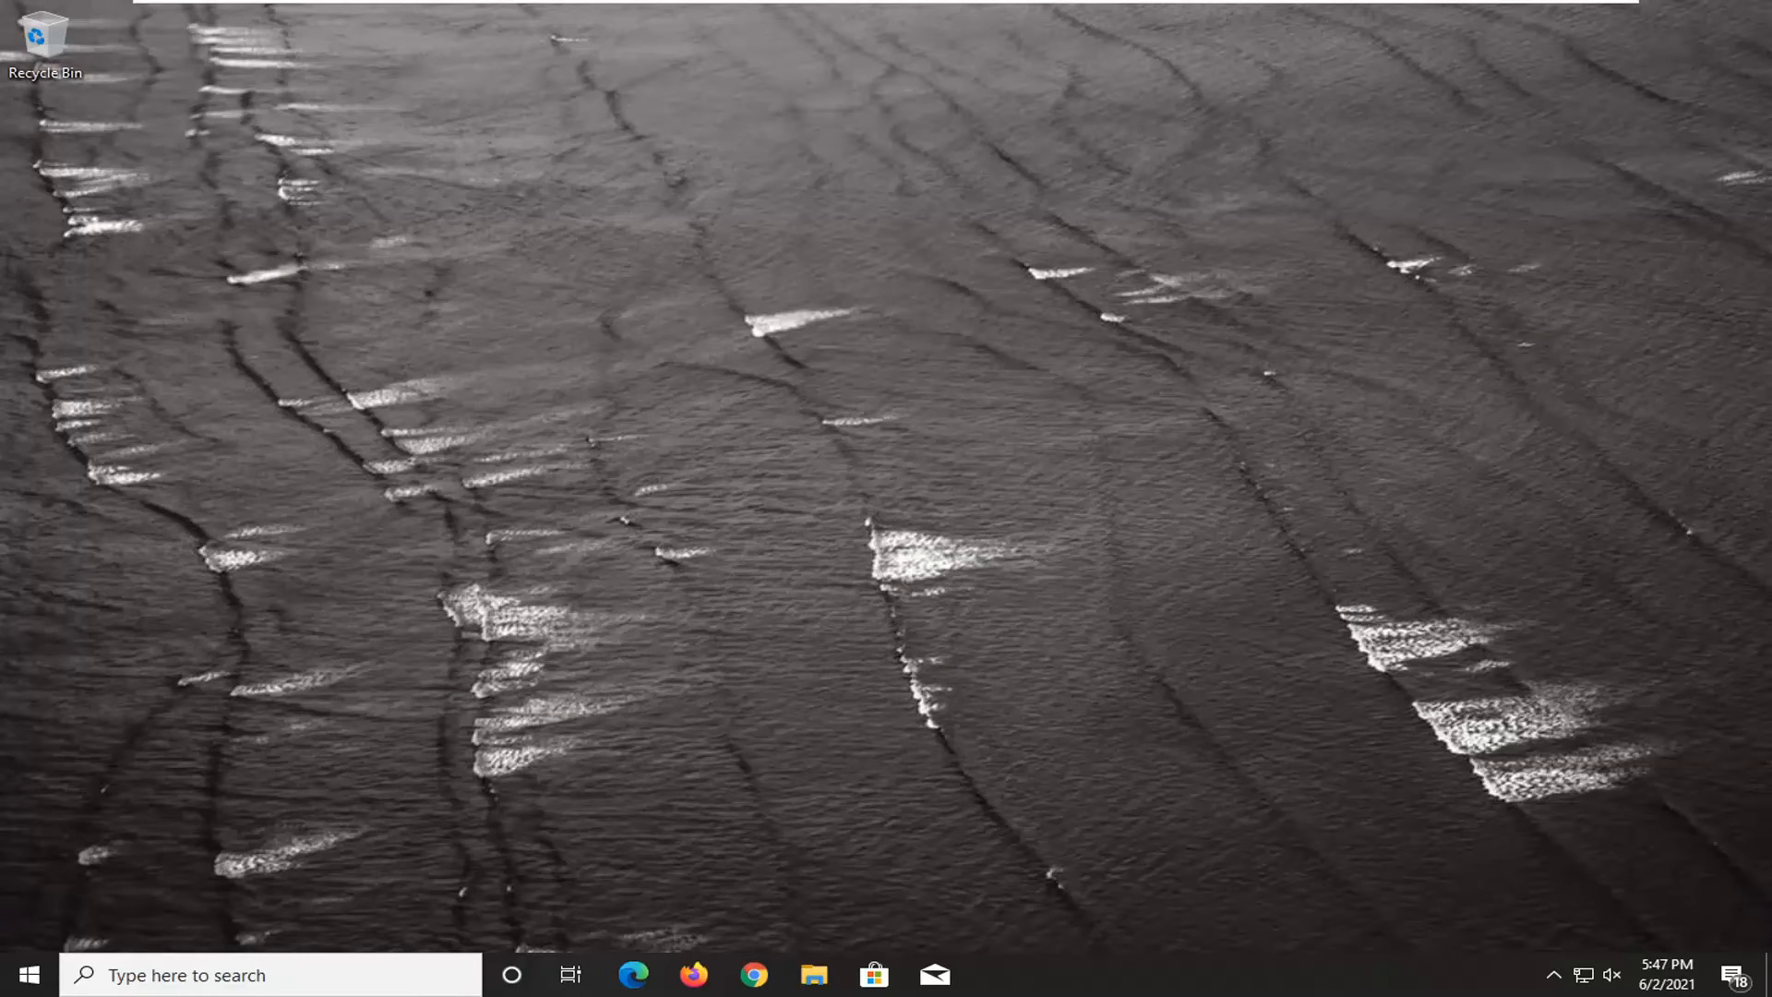